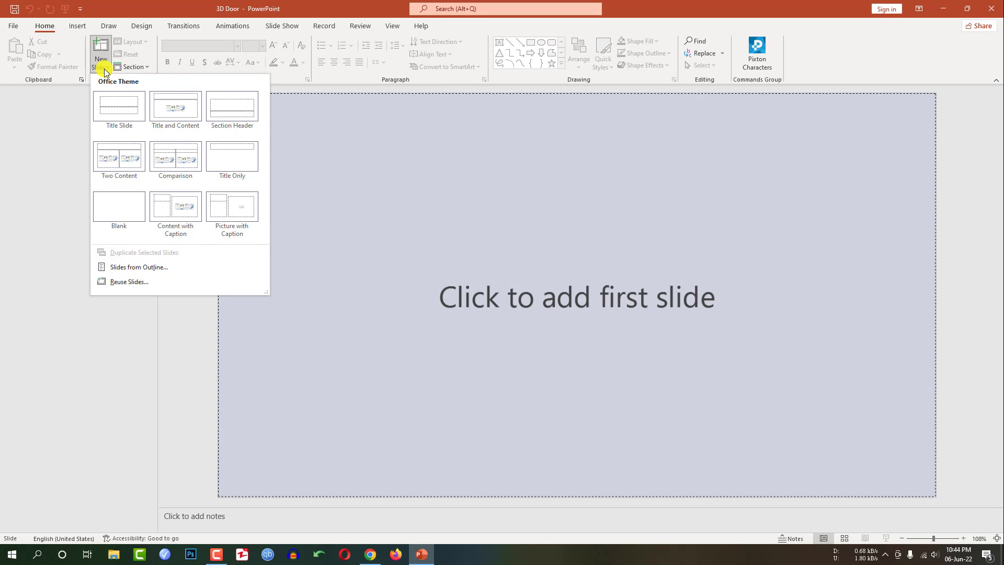
# Add a blank first slide to the empty 3D Door presentation.
pyautogui.click(118, 205)
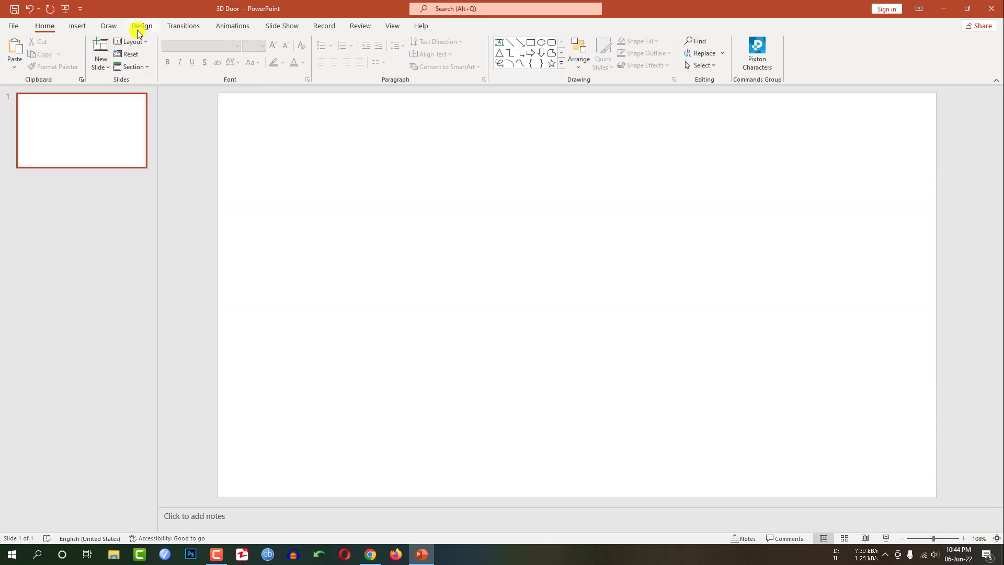
# Give the slide a linear gradient background running diagonally from green top-left to white bottom-right.
pyautogui.click(958, 53)
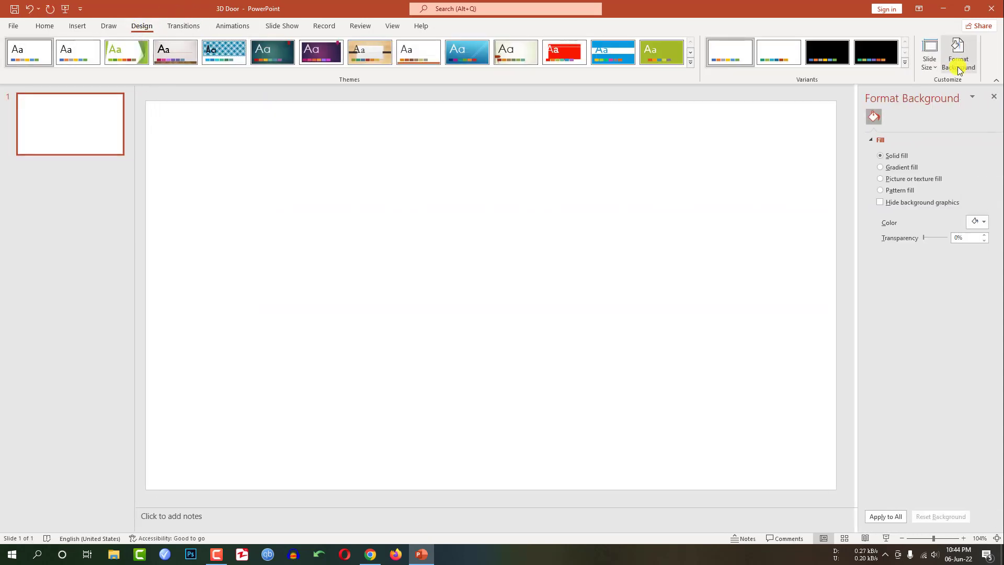
pyautogui.click(876, 167)
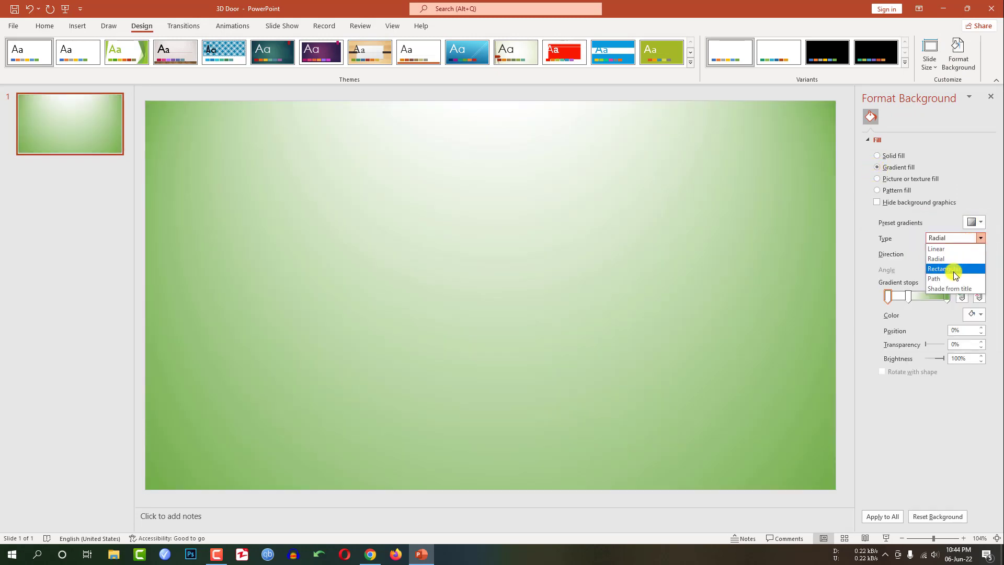
pyautogui.click(935, 248)
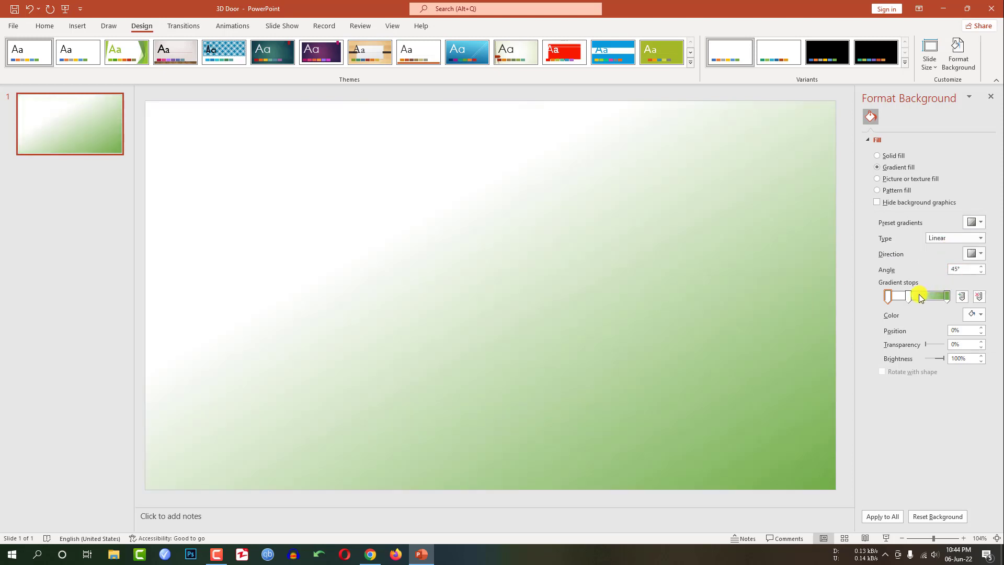
pyautogui.click(974, 253)
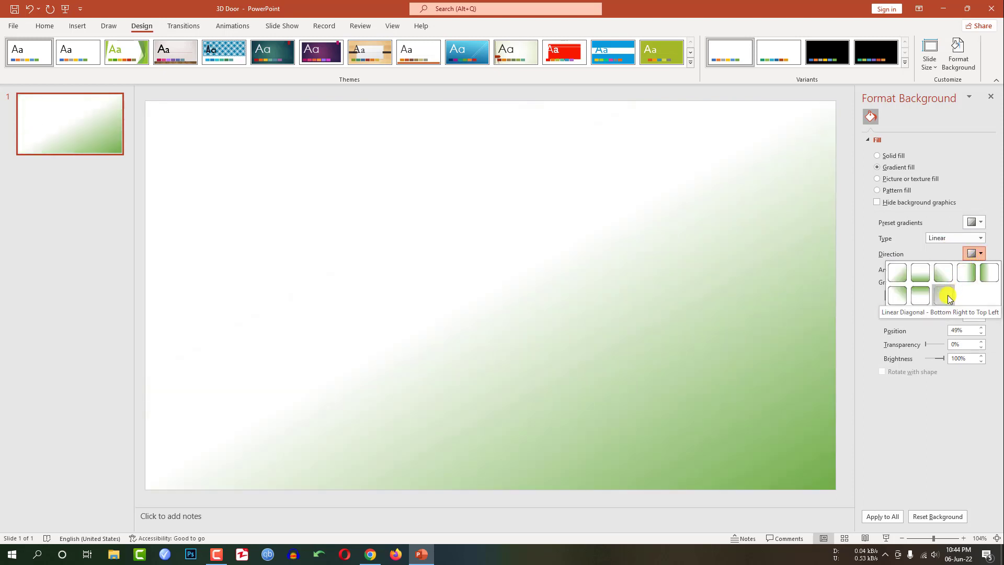
pyautogui.click(943, 296)
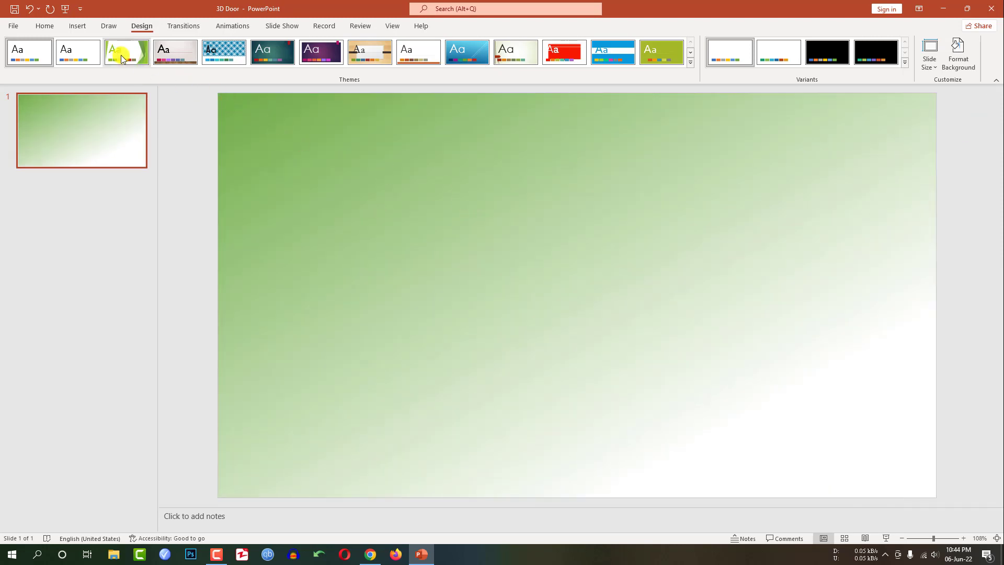
# Draw a tall Frame shape on the right half of the slide with a blue outline.
pyautogui.click(100, 32)
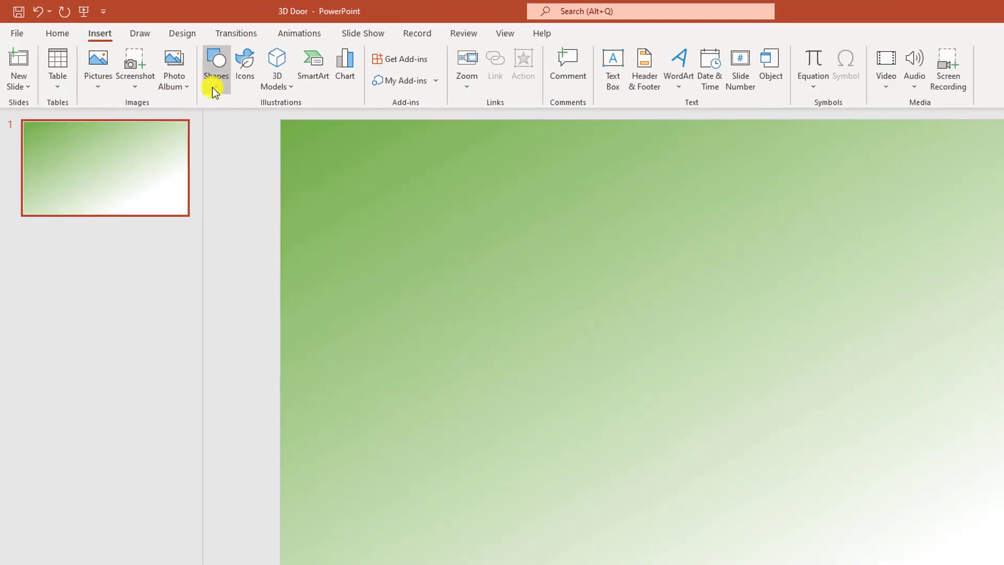
pyautogui.click(220, 67)
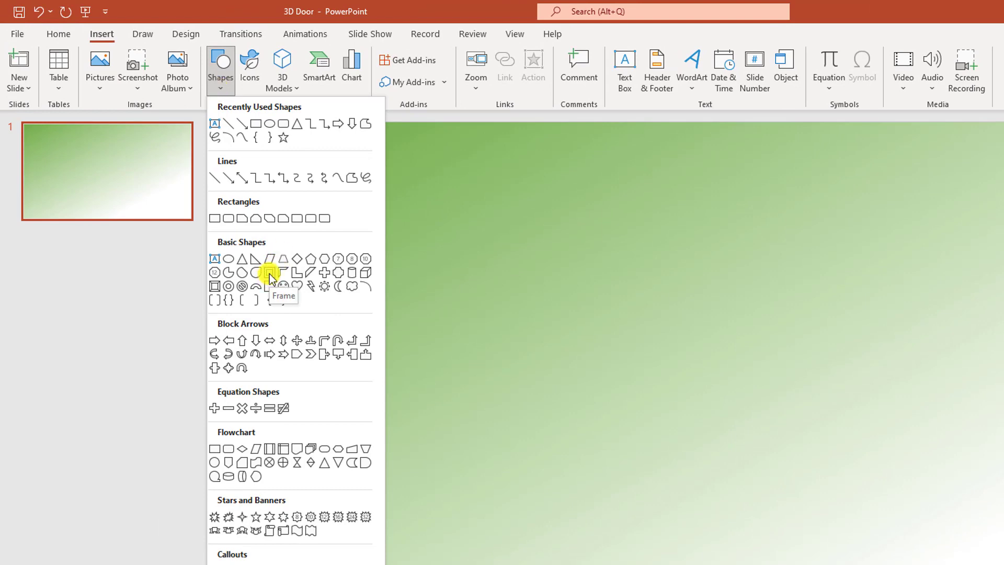
pyautogui.click(268, 272)
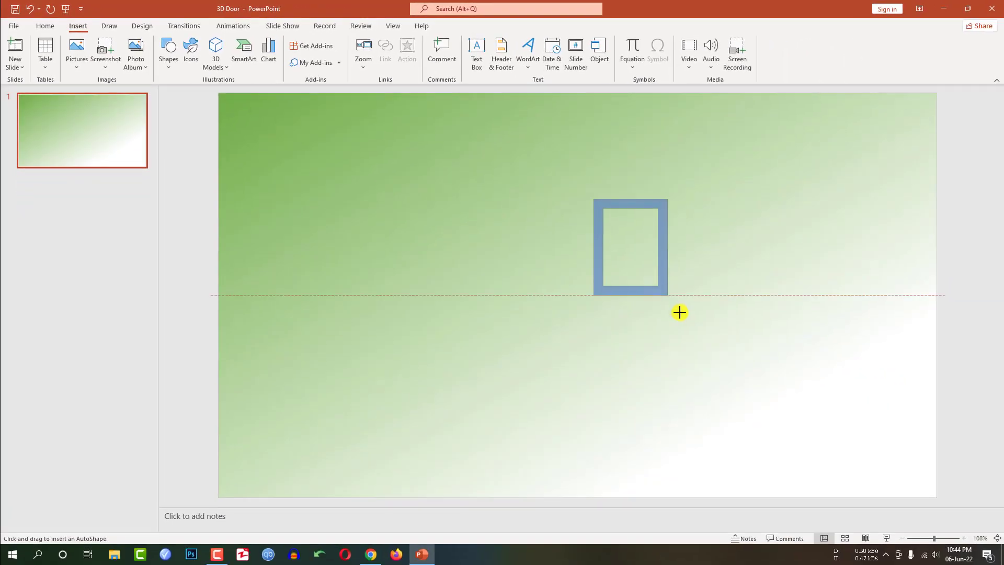
pyautogui.moveTo(591, 202); pyautogui.dragTo(736, 383)
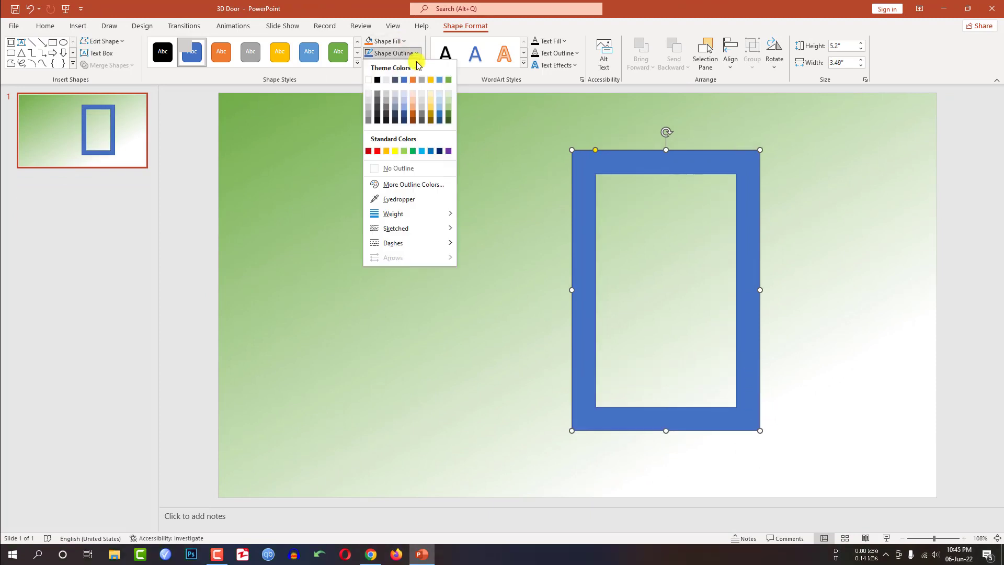
pyautogui.click(259, 87)
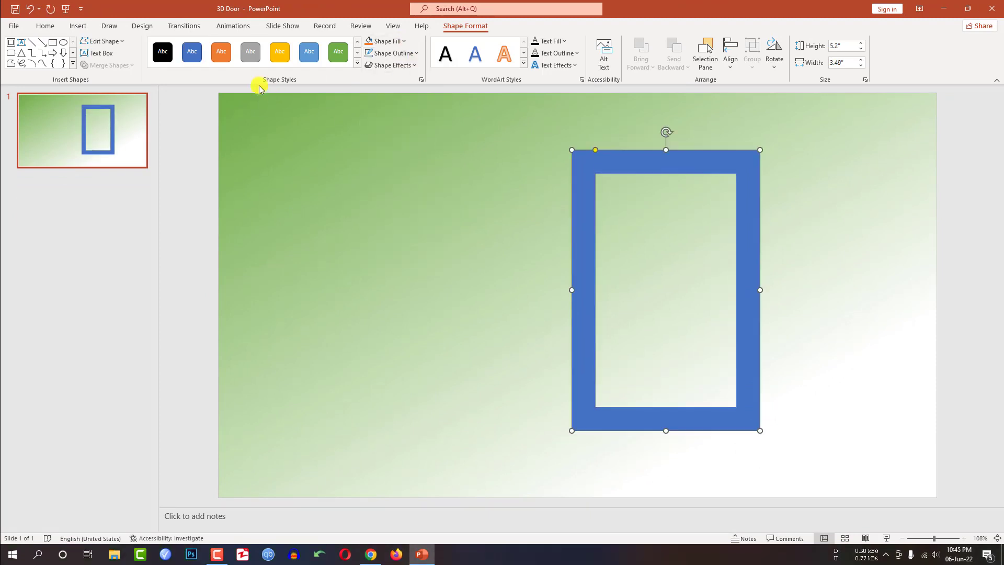
# Draw a thin horizontal rectangle across the frame's middle and select it with the frame.
pyautogui.click(77, 25)
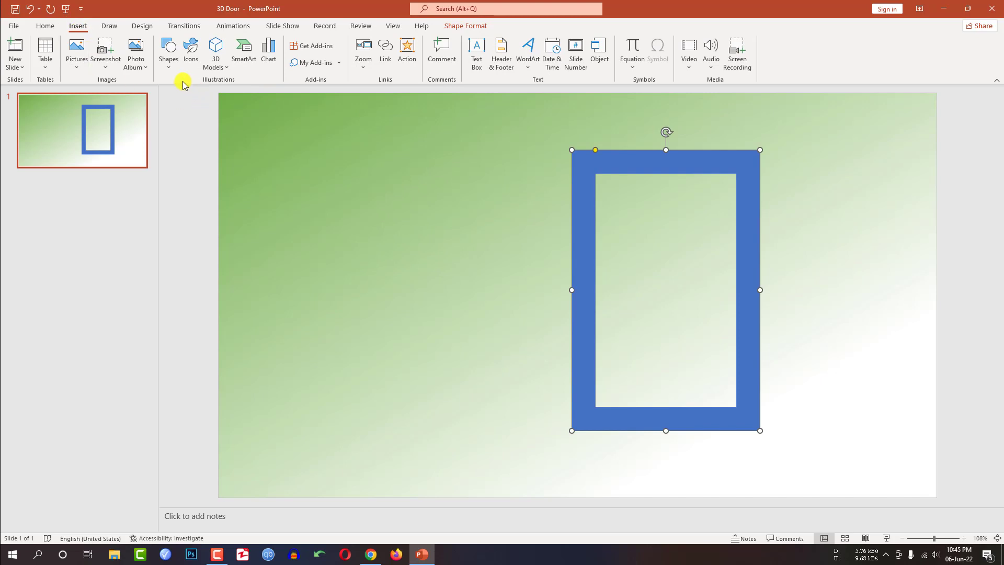
pyautogui.click(169, 52)
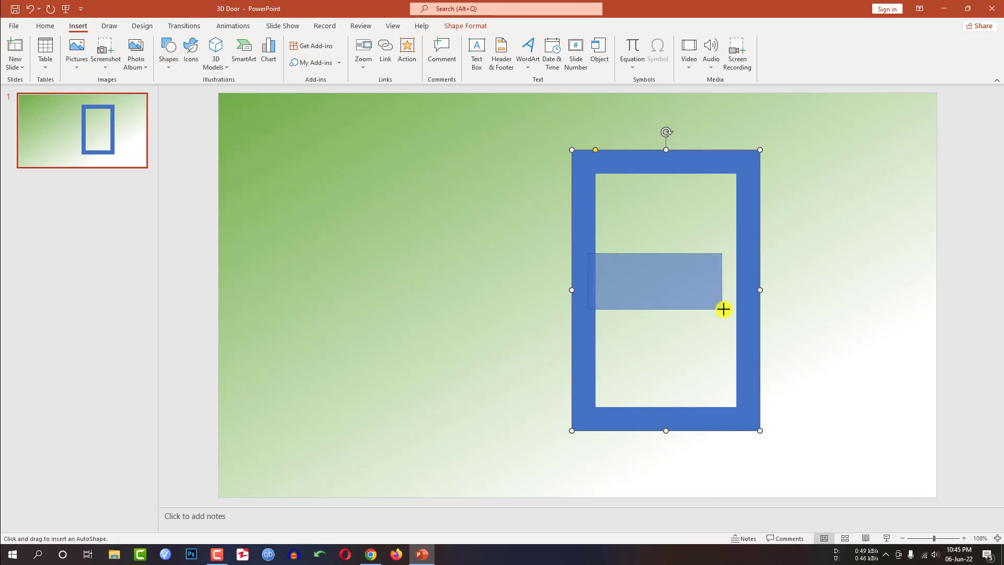
pyautogui.moveTo(588, 257); pyautogui.dragTo(723, 309)
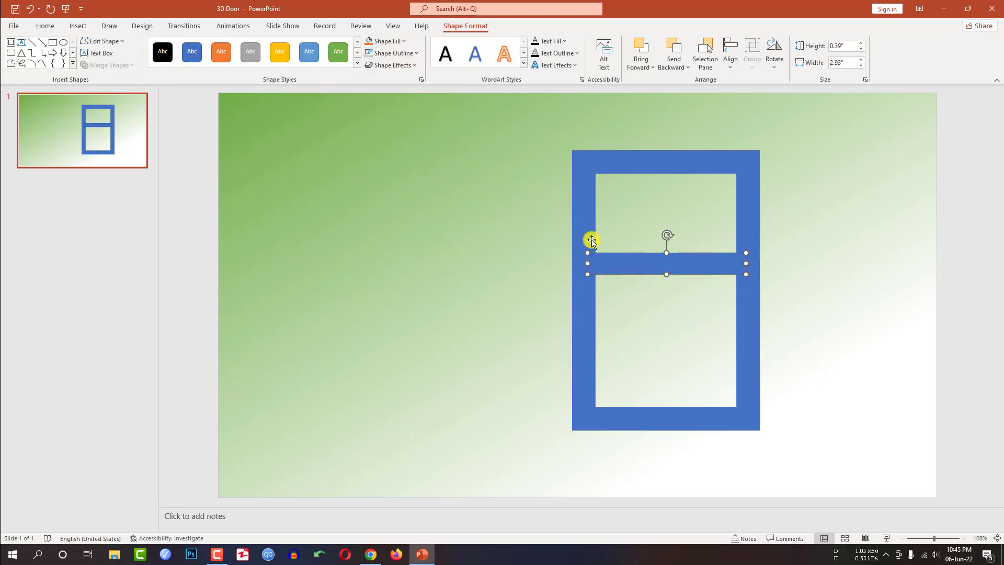
pyautogui.moveTo(588, 195)
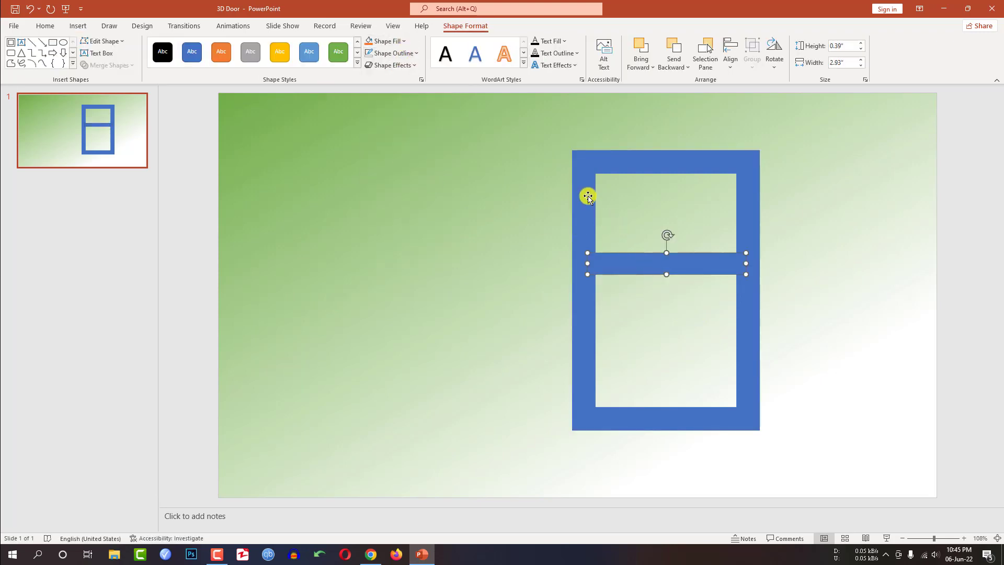
pyautogui.click(729, 53)
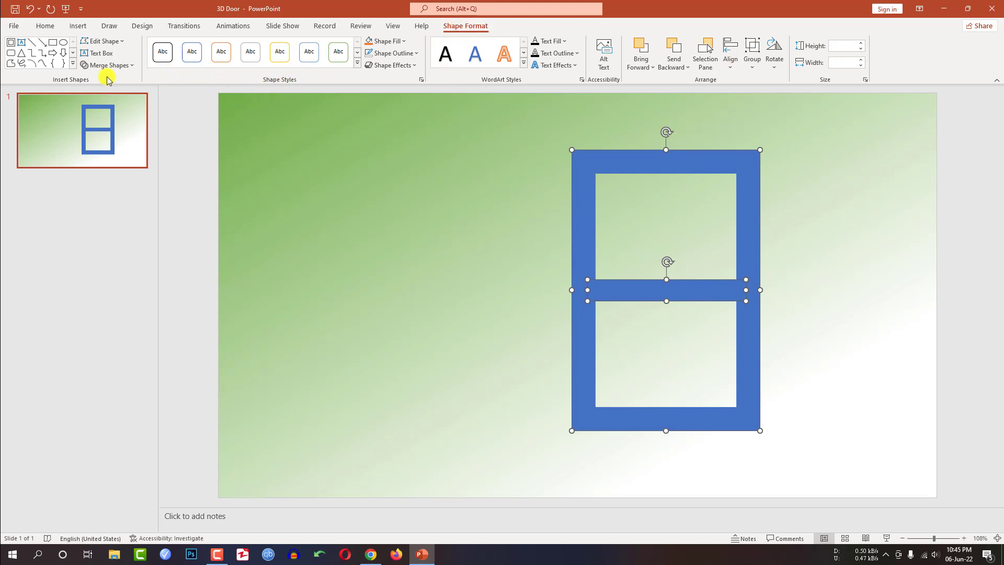
# Union the frame and crossbar into one shape and fill it dark grey.
pyautogui.click(108, 65)
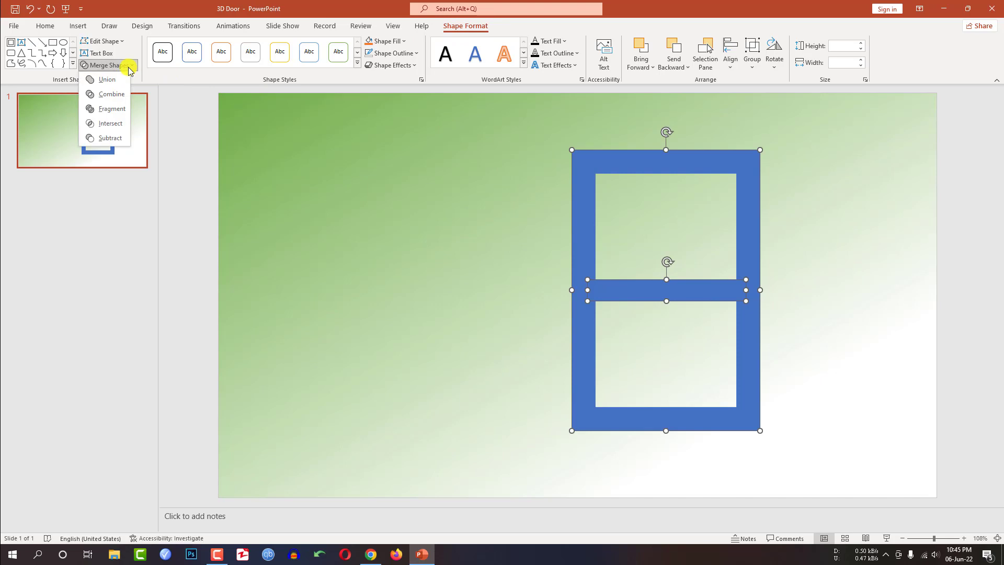
pyautogui.click(113, 94)
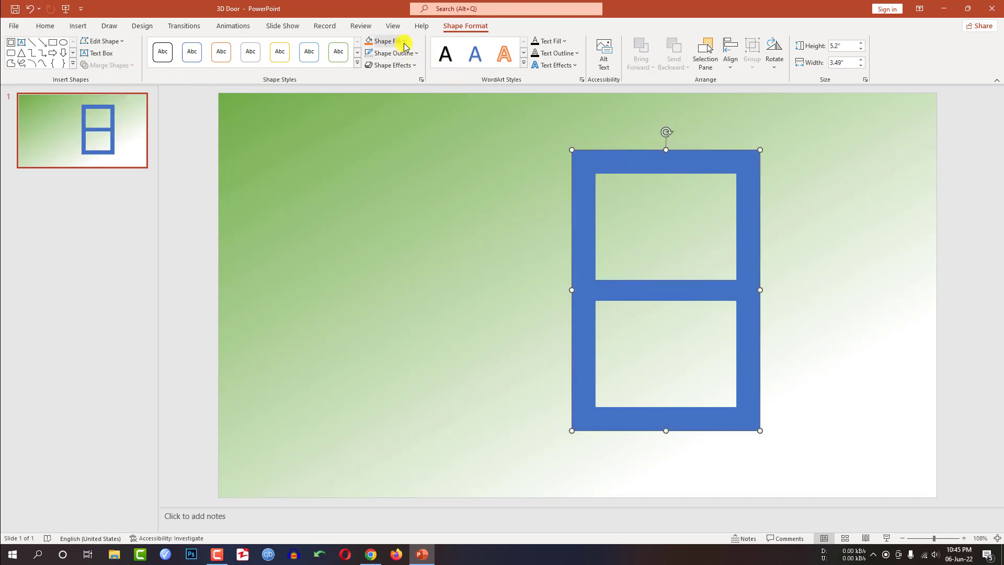
pyautogui.click(383, 41)
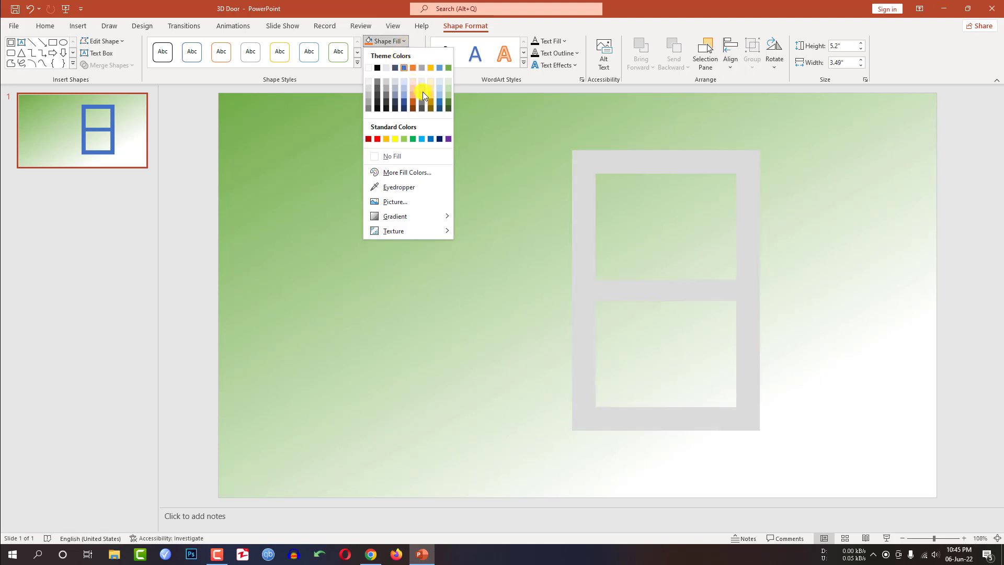
pyautogui.click(422, 94)
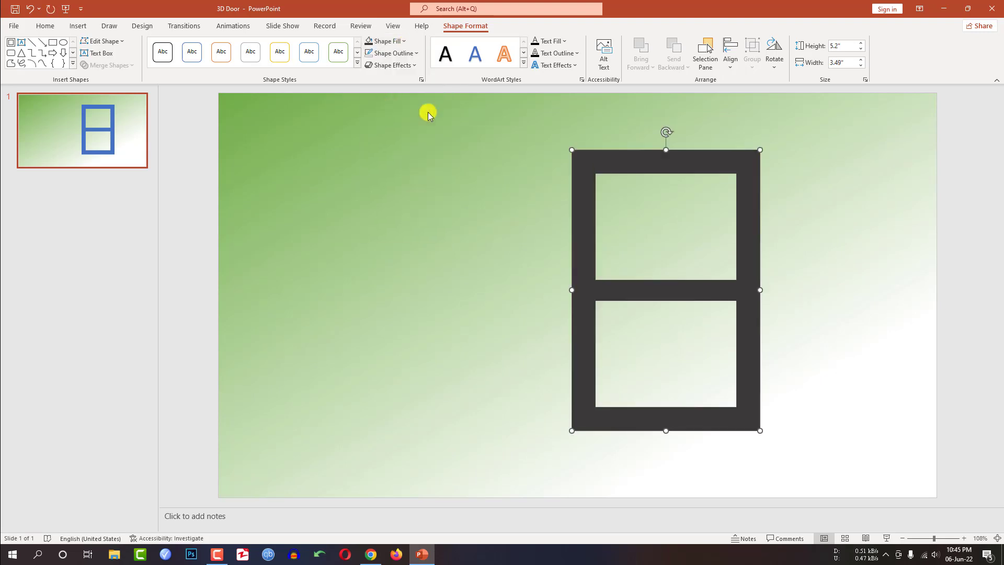
pyautogui.click(77, 26)
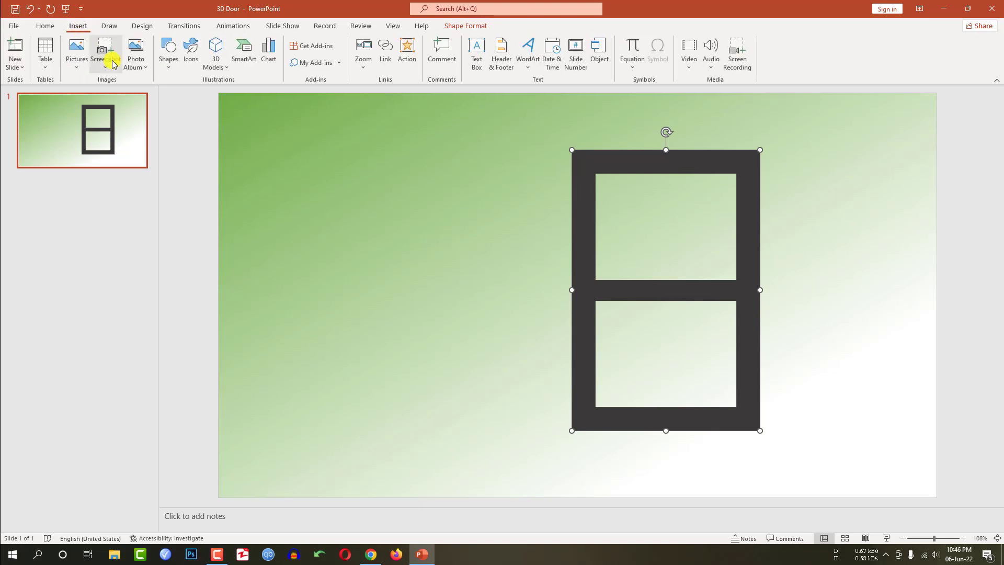
# Draw a rectangle inside the frame and give it a grey fill at 56% transparency as glass.
pyautogui.click(168, 53)
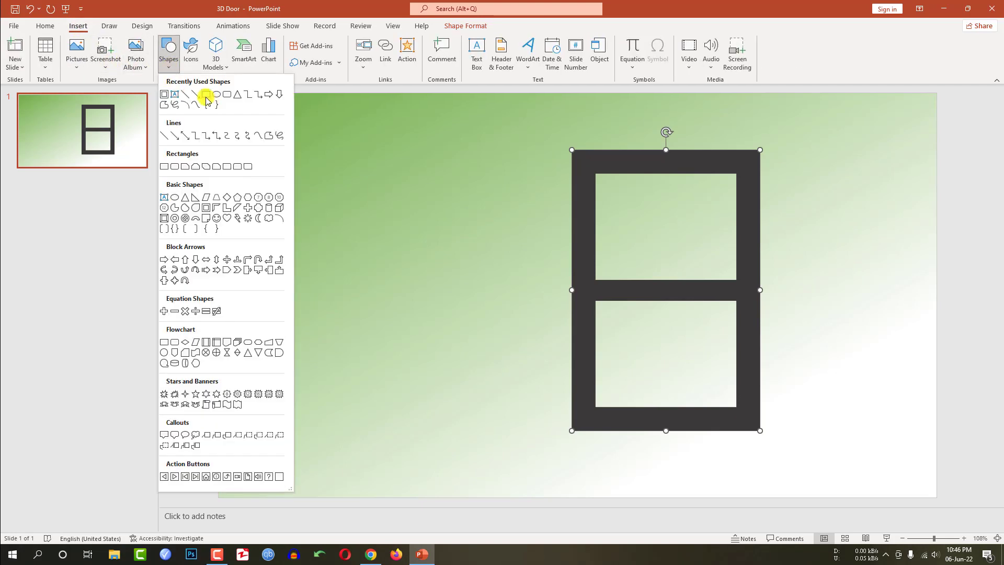
pyautogui.click(205, 95)
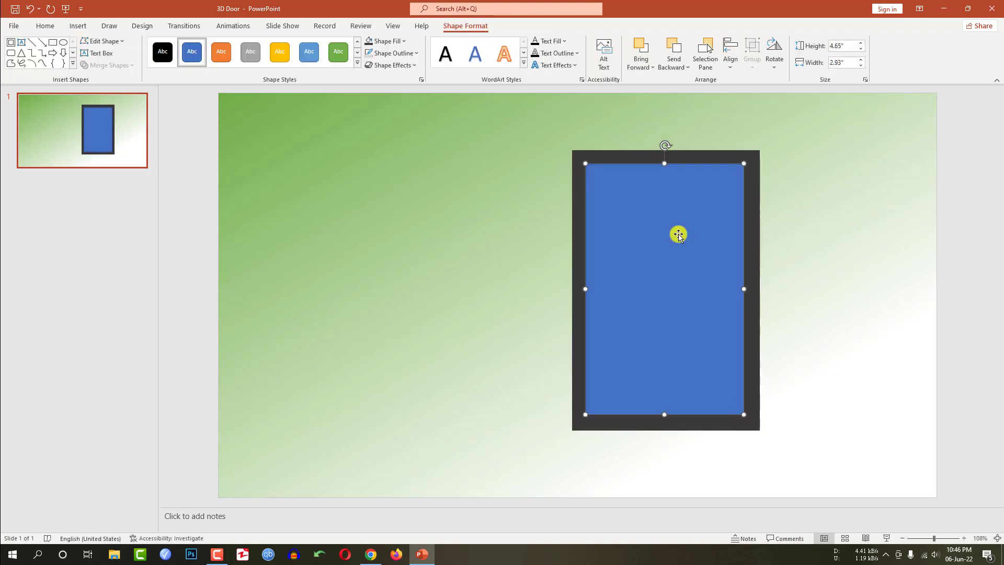
pyautogui.rightClick(679, 234)
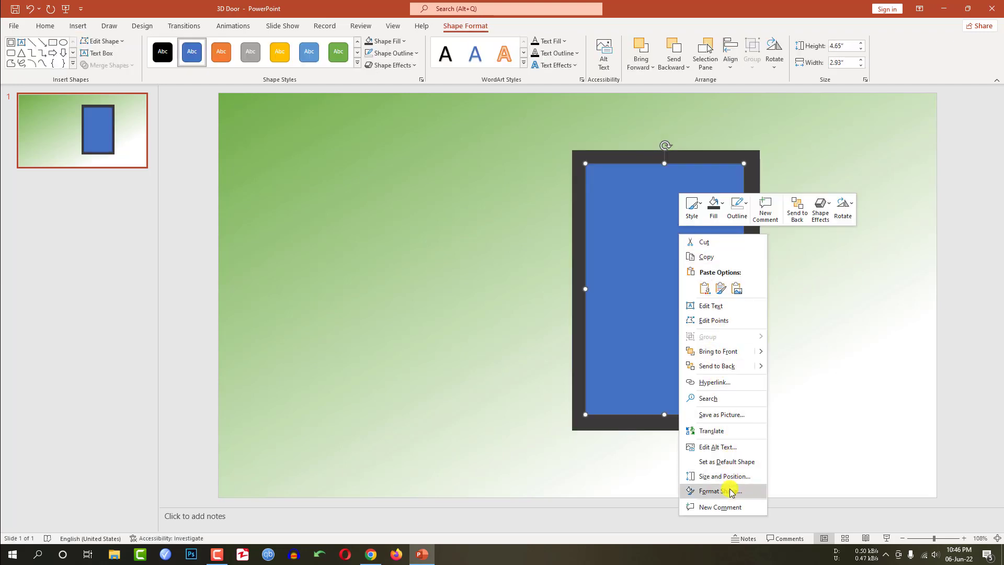
pyautogui.click(712, 491)
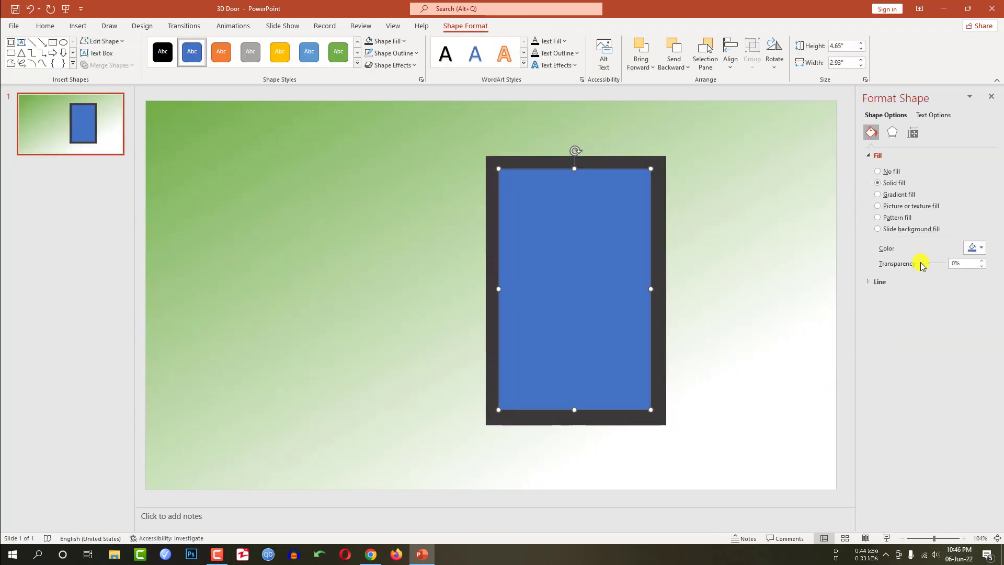
pyautogui.click(980, 248)
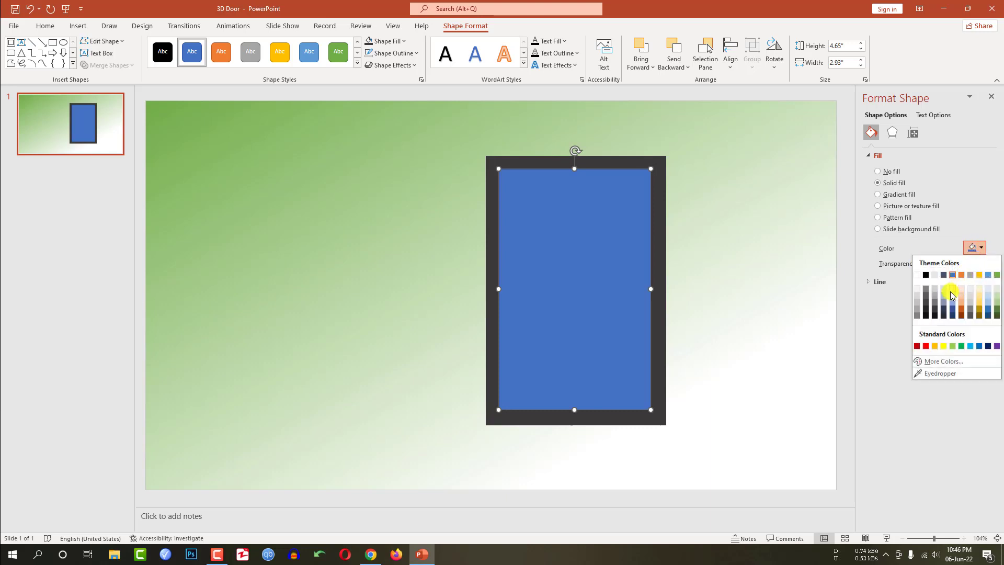
pyautogui.click(950, 293)
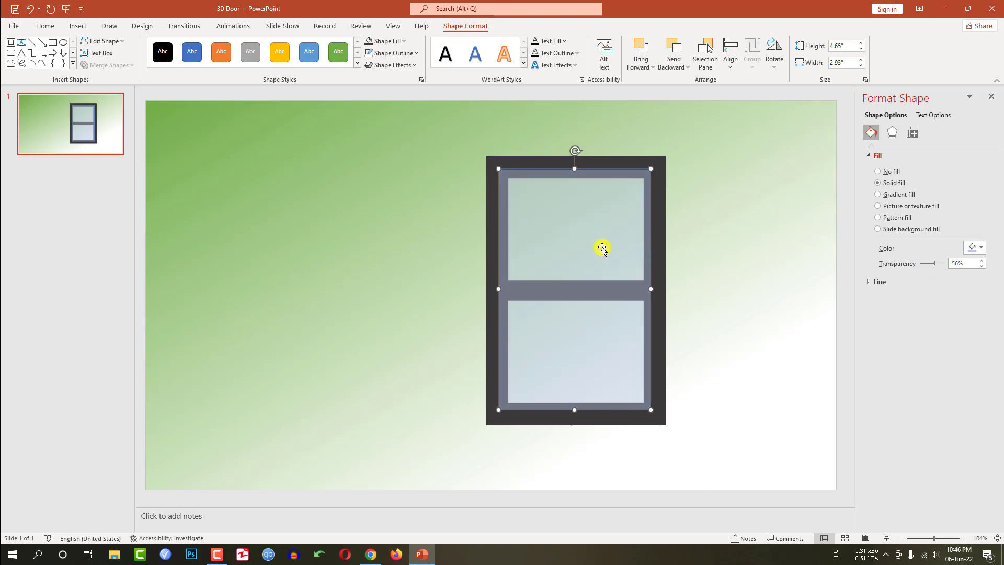
pyautogui.moveTo(679, 72)
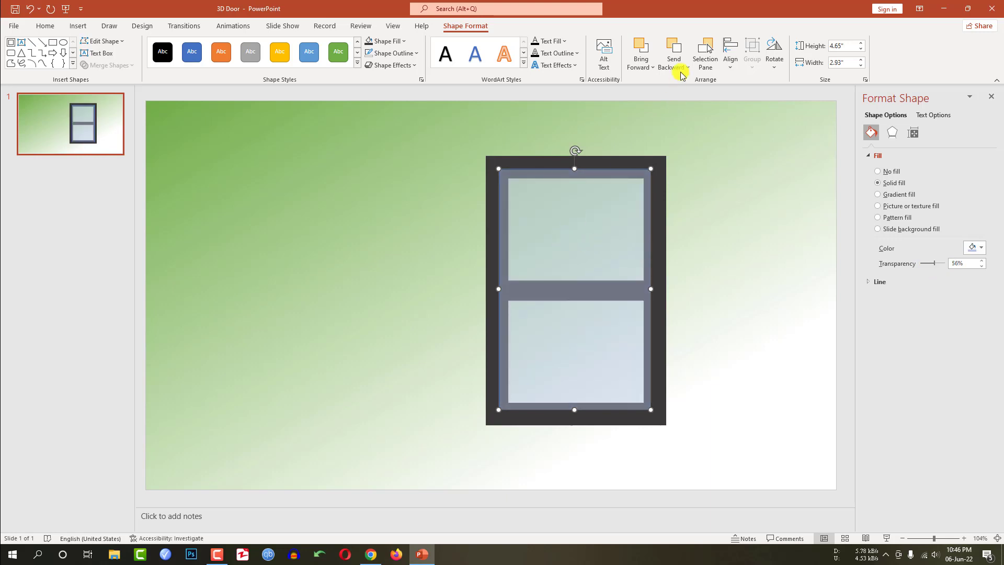
# Send the glass behind the frame, duplicate the door beside it and match its outline colour.
pyautogui.click(670, 52)
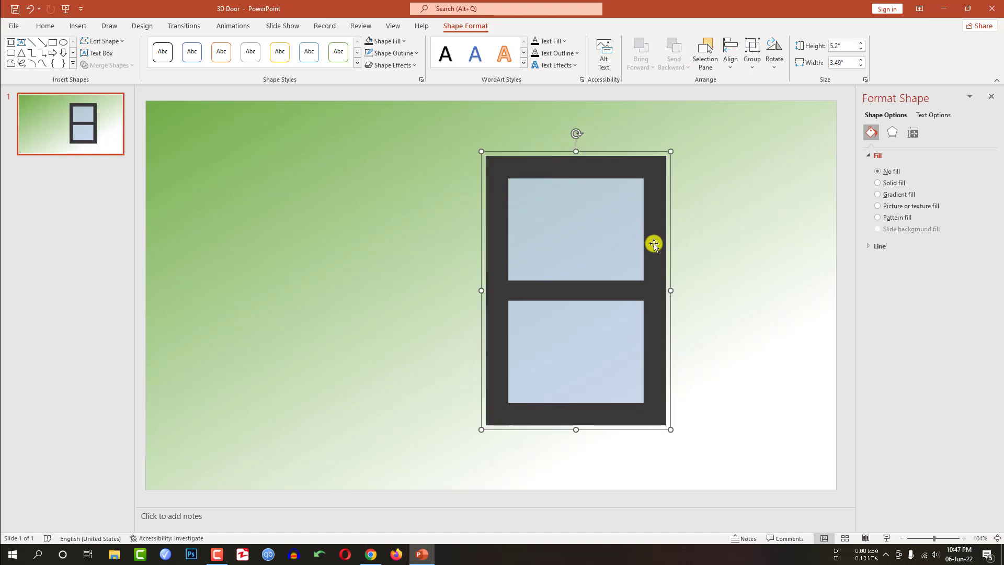
pyautogui.moveTo(653, 243); pyautogui.dragTo(632, 263)
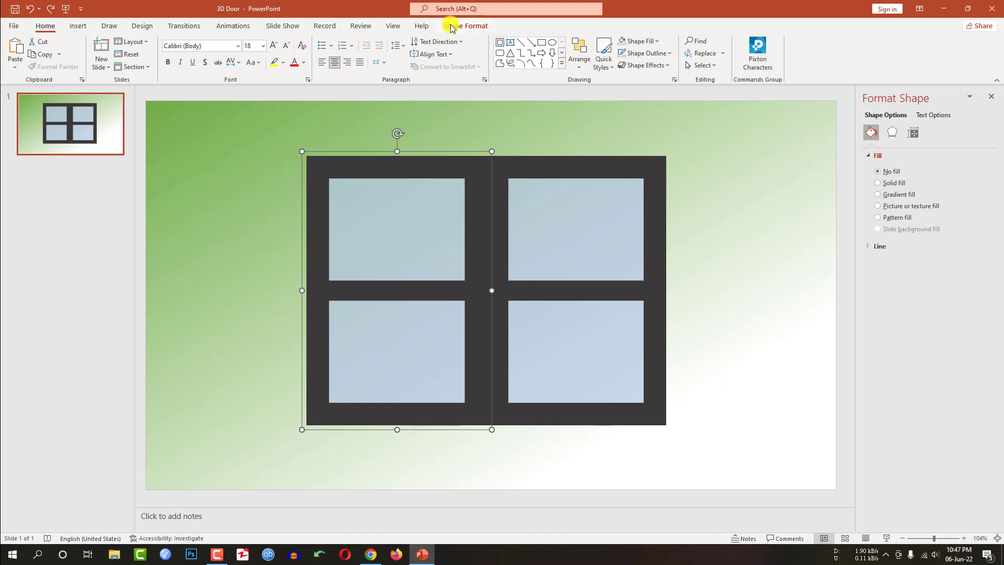
pyautogui.click(384, 41)
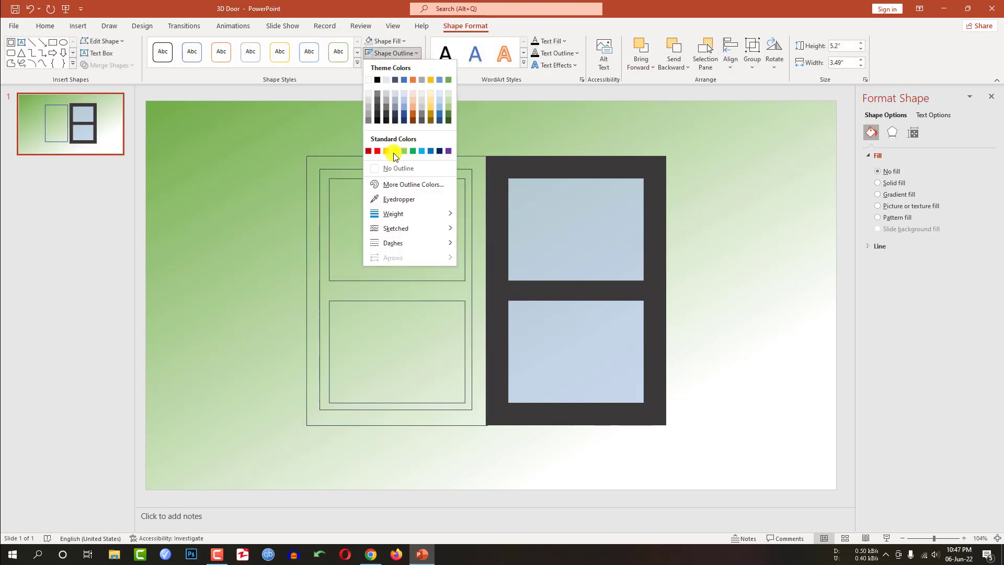
pyautogui.click(398, 167)
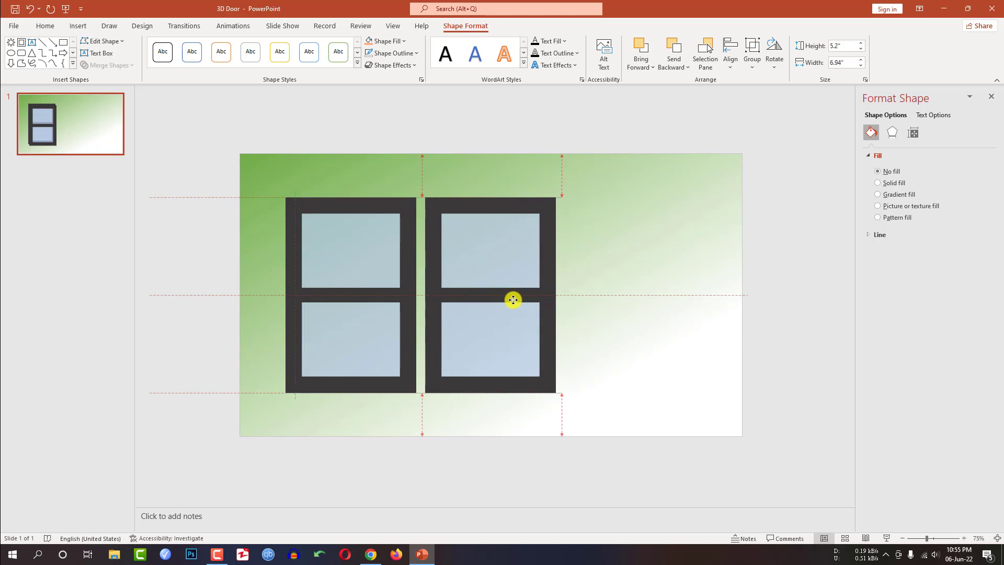
# Move the copied door right, flip it horizontally and butt it flush against the first.
pyautogui.moveTo(489, 300); pyautogui.dragTo(616, 300)
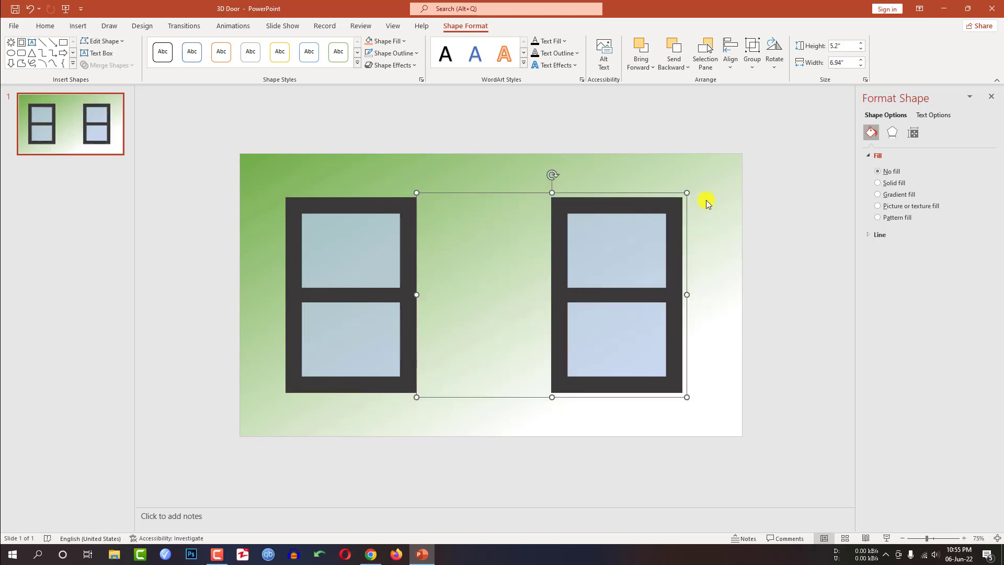
pyautogui.click(774, 52)
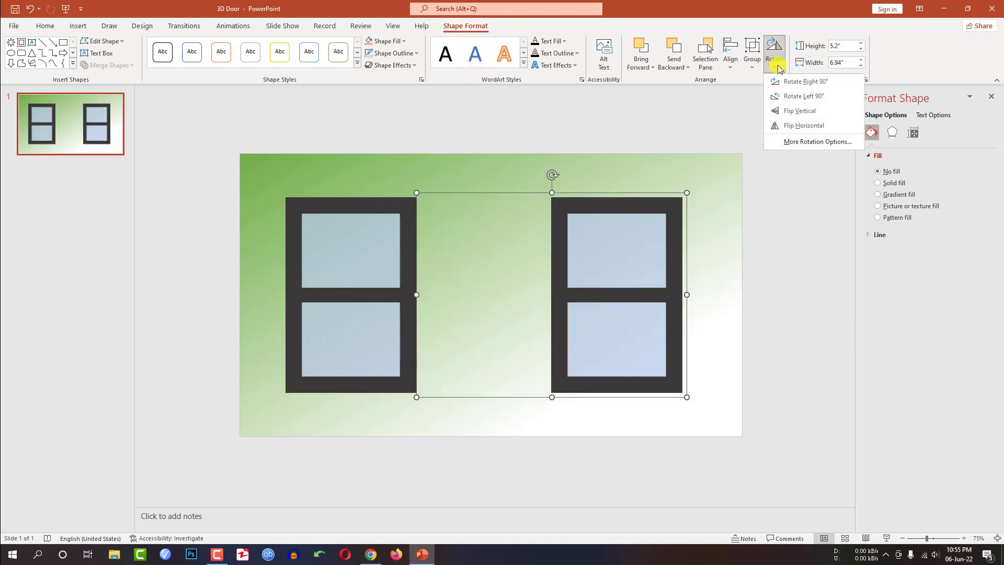
pyautogui.click(803, 125)
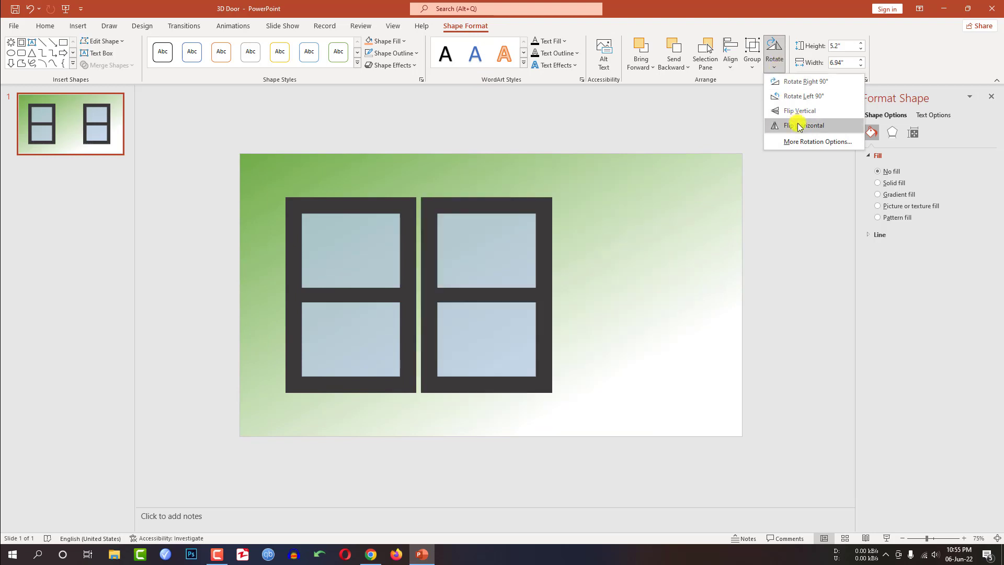
pyautogui.click(803, 125)
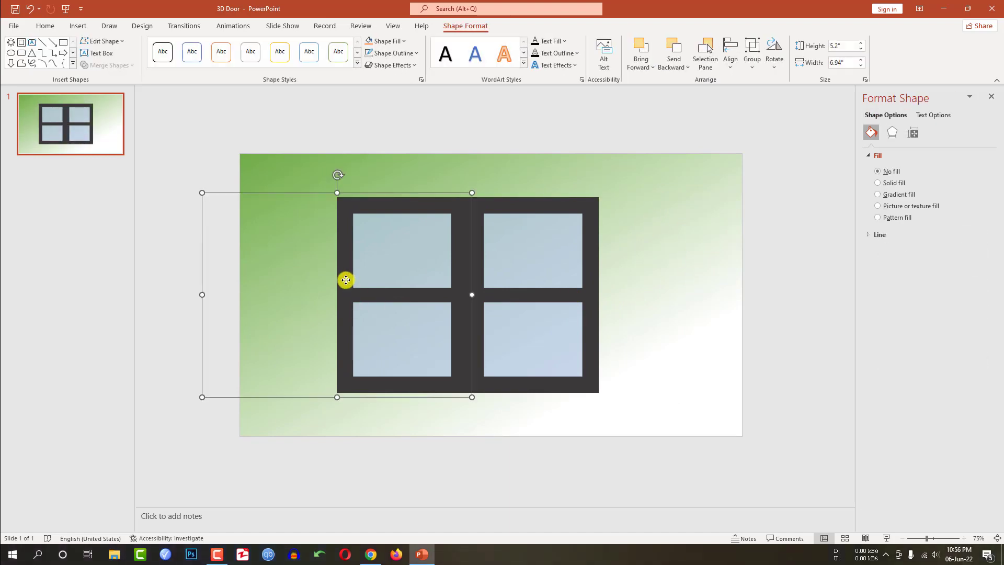
# Give the first door a 3-D depth of 15 pt and the Perspective Front rotation preset.
pyautogui.click(891, 133)
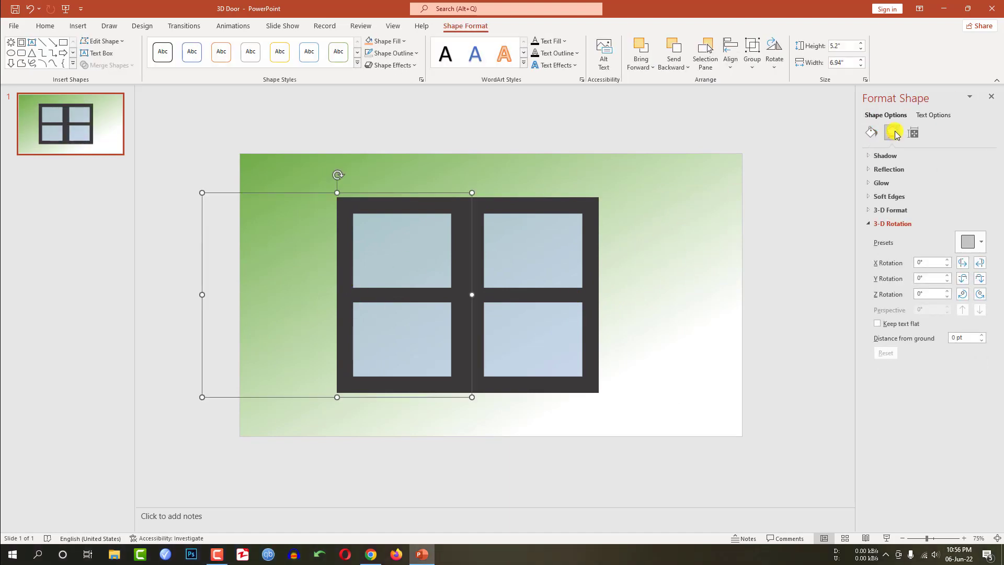
pyautogui.click(889, 209)
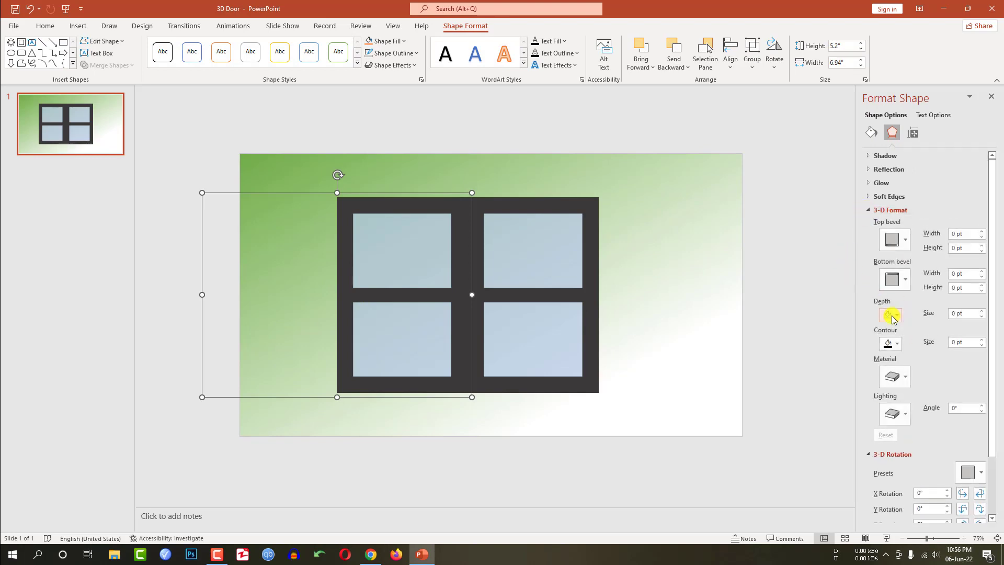
pyautogui.click(963, 312)
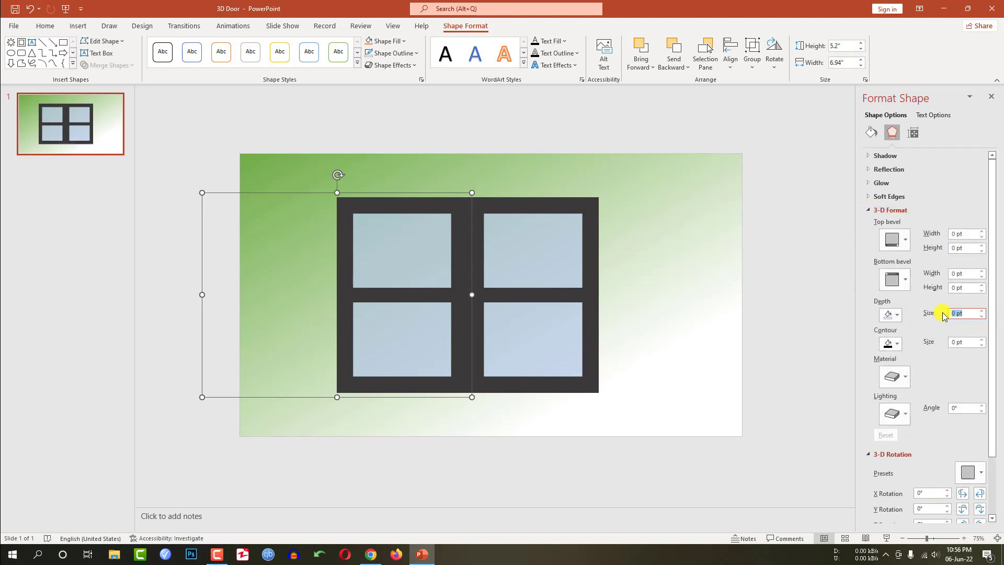
pyautogui.write('15')
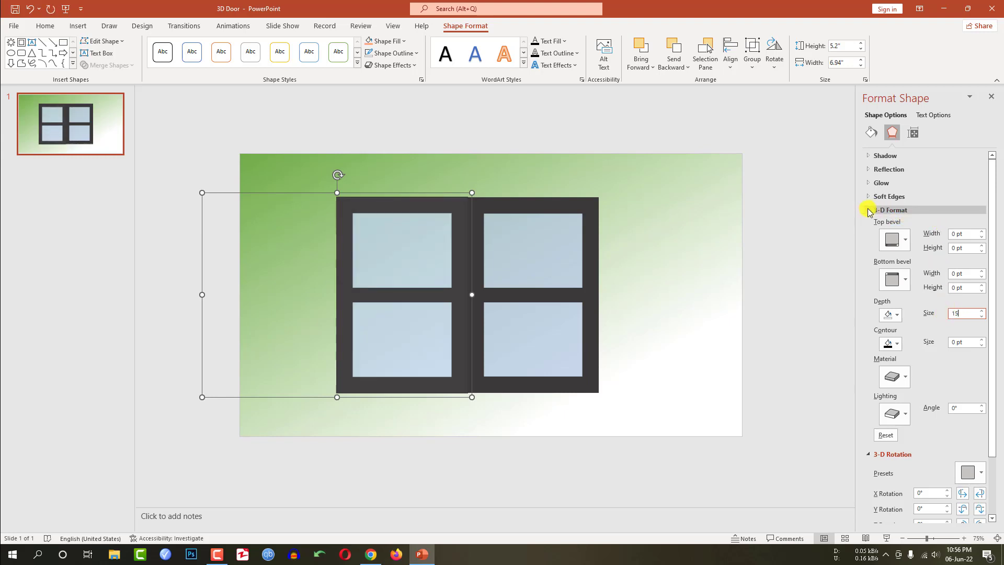
pyautogui.click(888, 209)
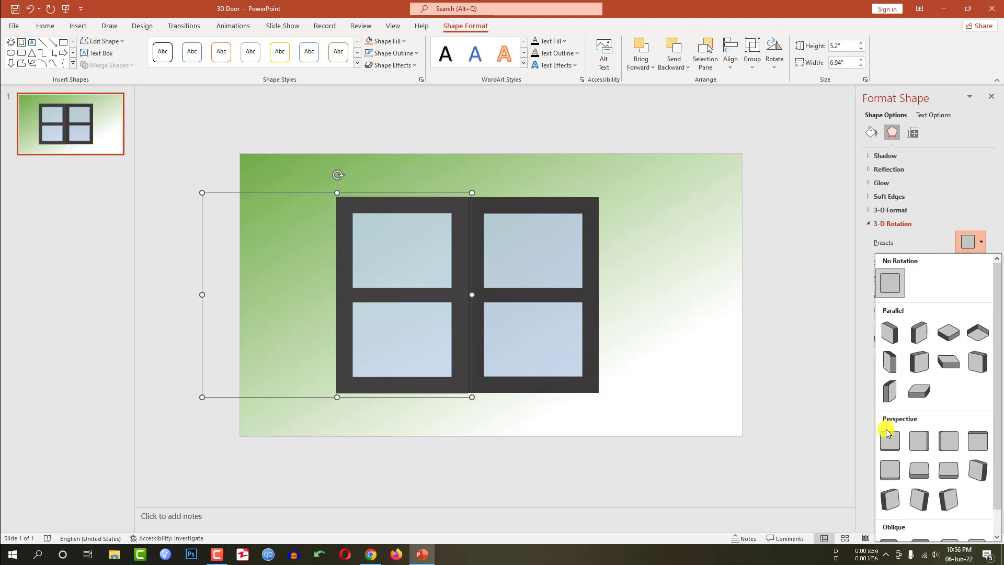
pyautogui.click(889, 440)
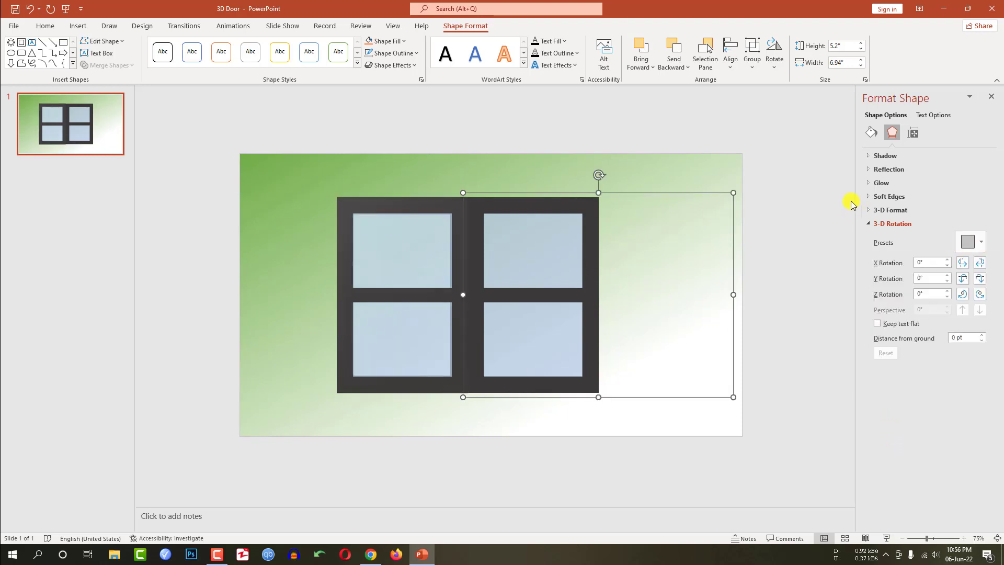
# Apply the same 3-D depth and Perspective Front preset to the second door.
pyautogui.click(888, 209)
pyautogui.write('1')
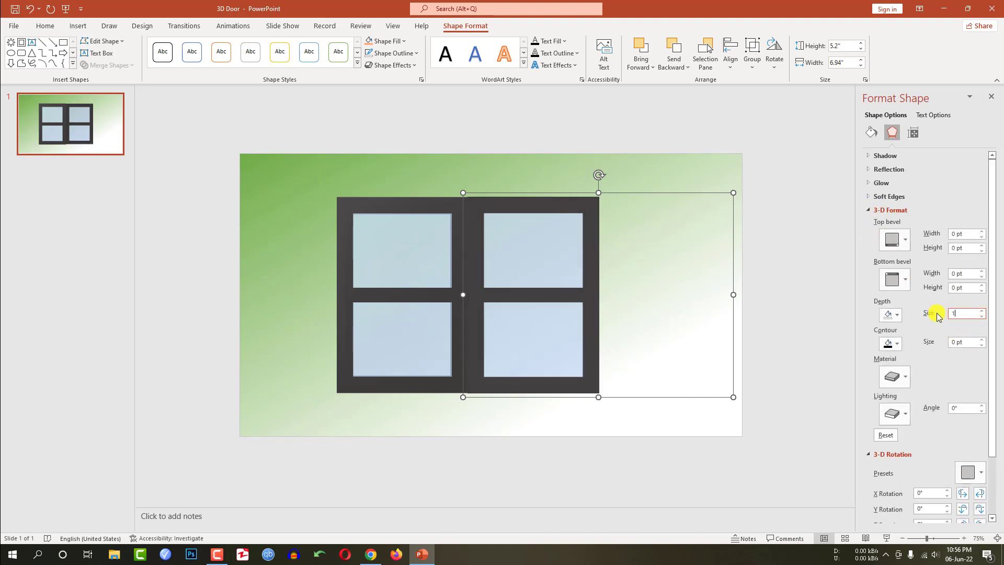
pyautogui.click(889, 209)
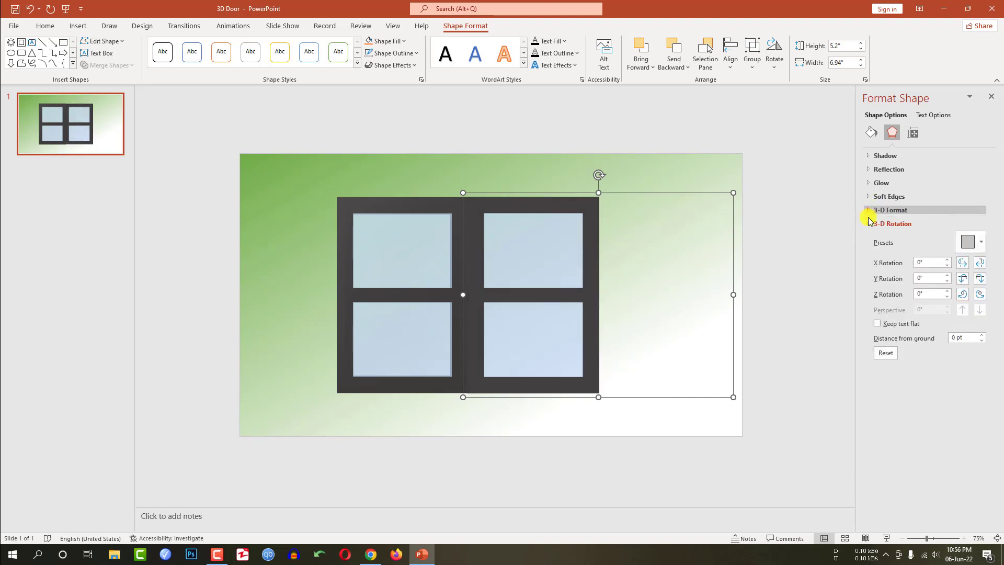
pyautogui.click(966, 242)
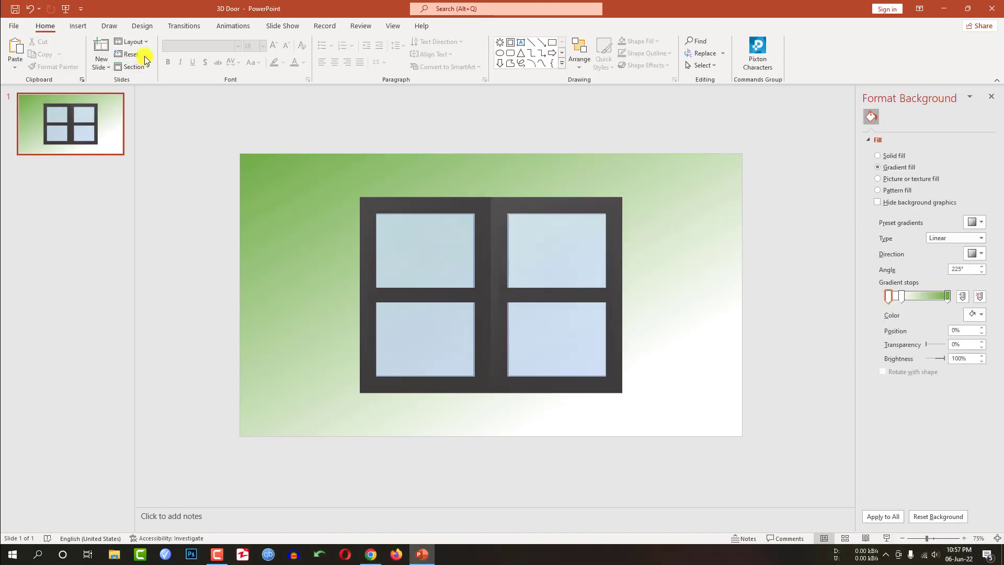
# Draw a yellow Sun shape over the doors' centre and send it to the back.
pyautogui.click(169, 48)
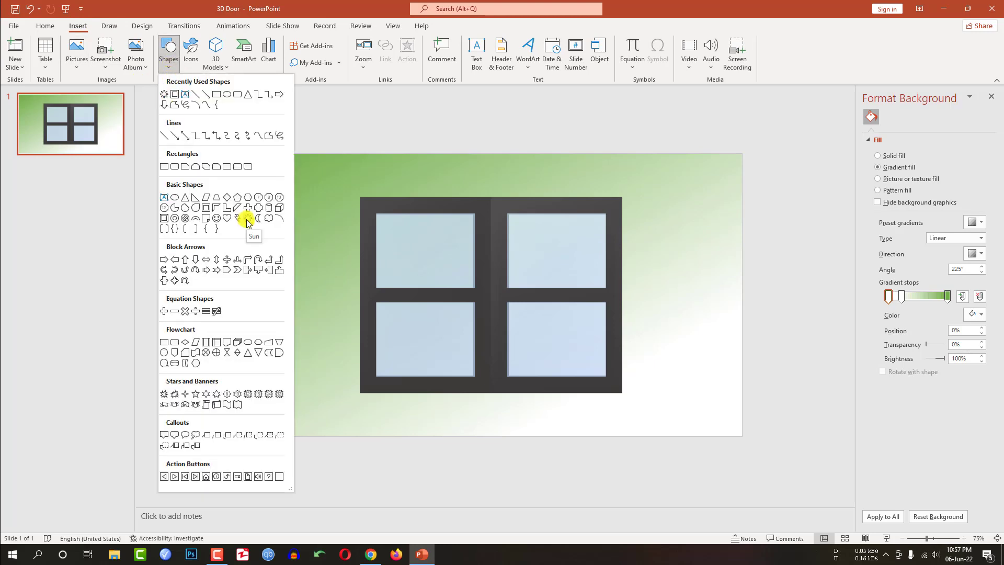
pyautogui.click(247, 217)
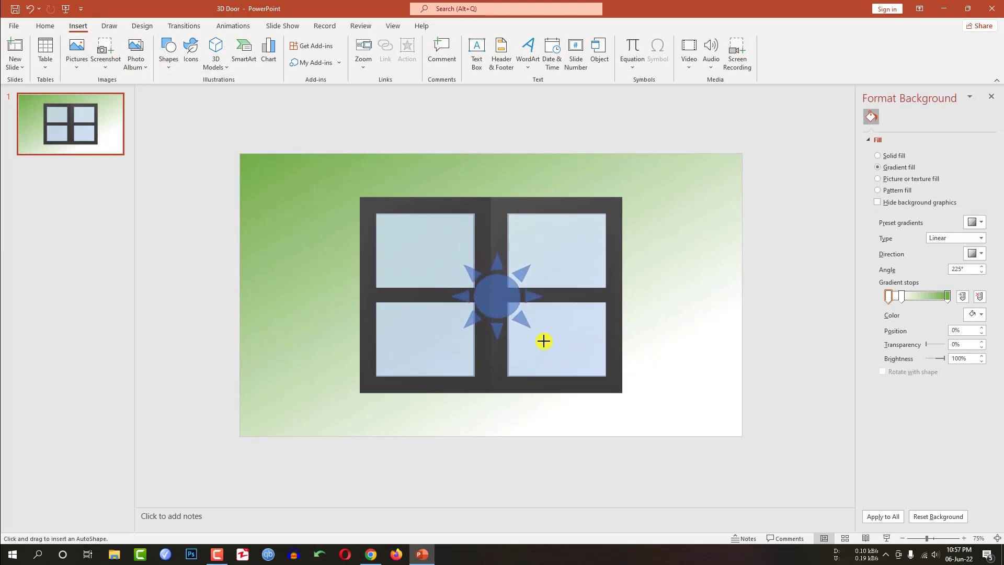
pyautogui.click(491, 295)
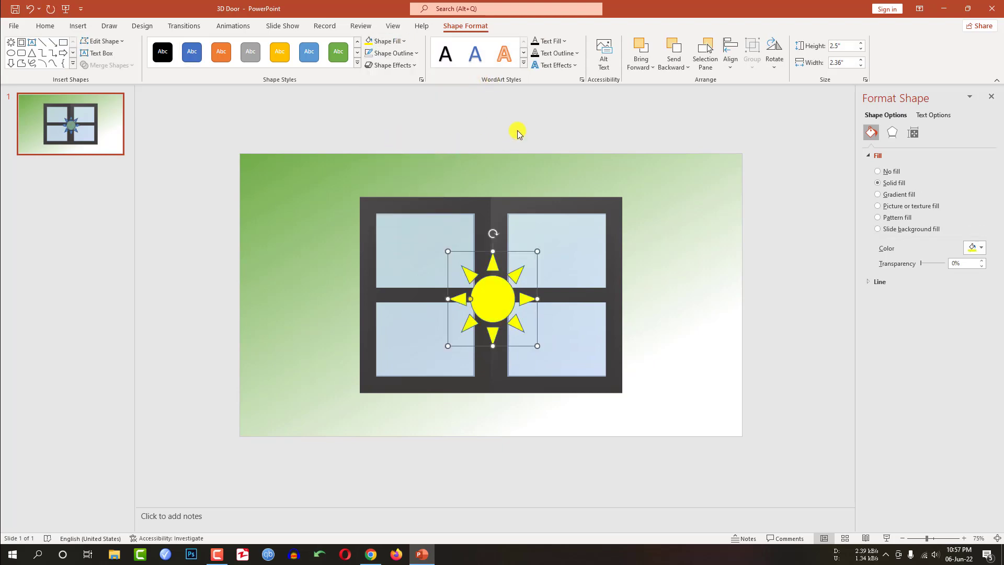
pyautogui.click(687, 52)
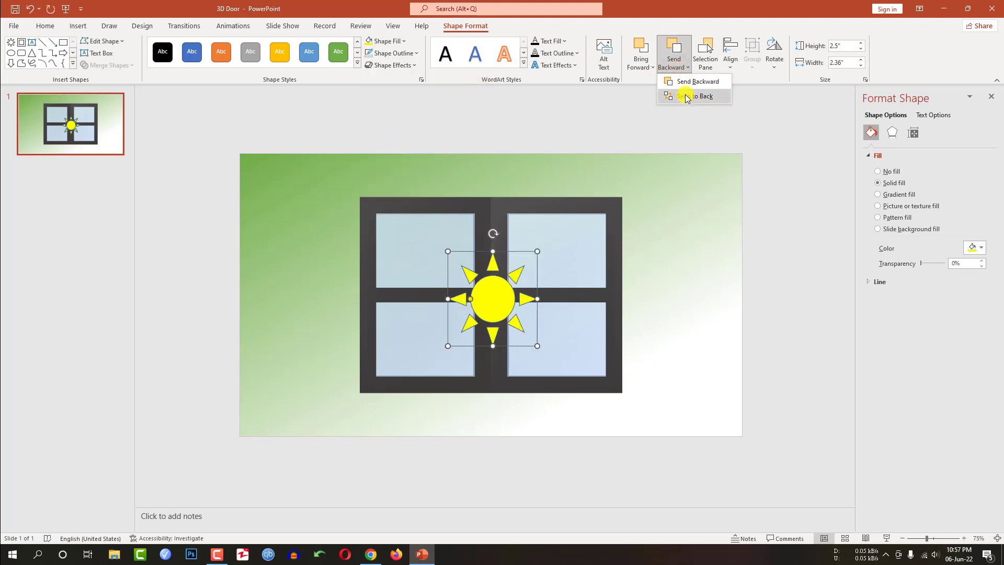
pyautogui.click(693, 96)
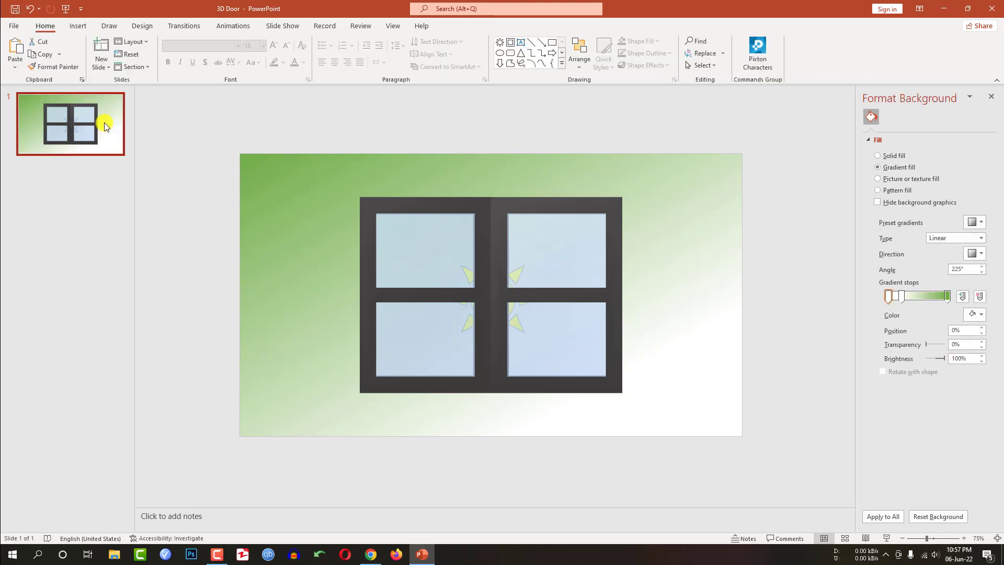
# Duplicate the closed-door slide and bring up 3-D rotation settings for the left door.
pyautogui.rightClick(70, 124)
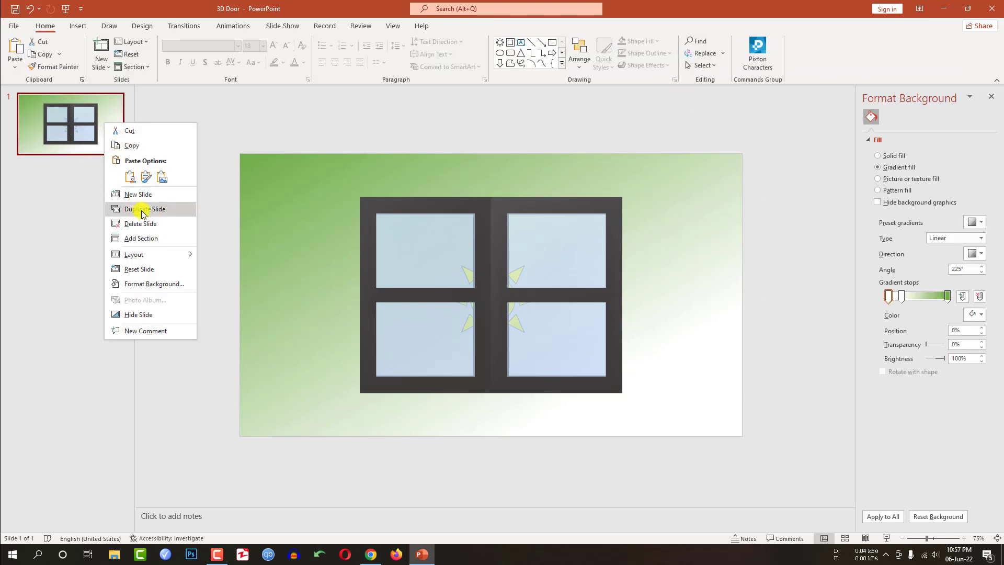
pyautogui.click(145, 209)
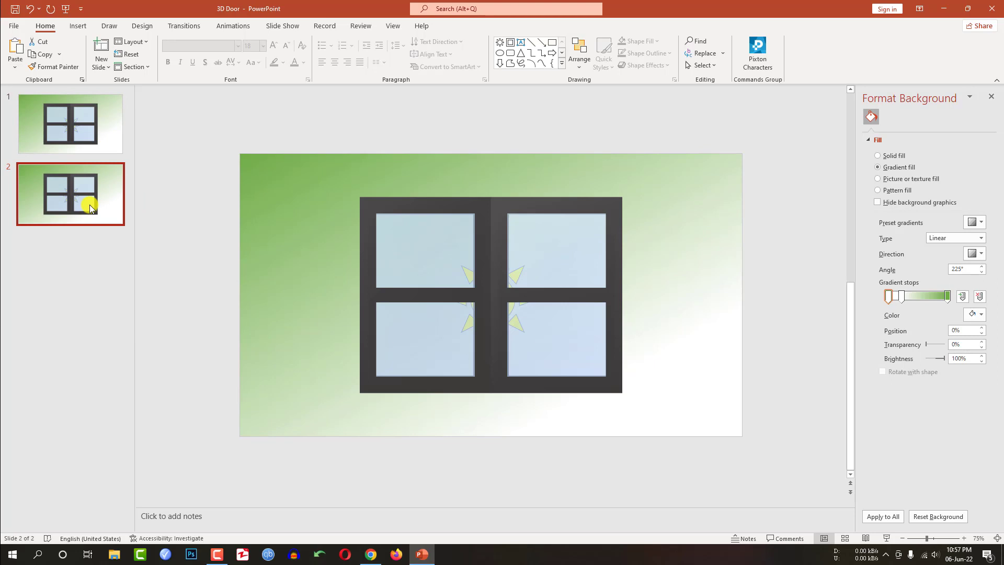
pyautogui.click(425, 250)
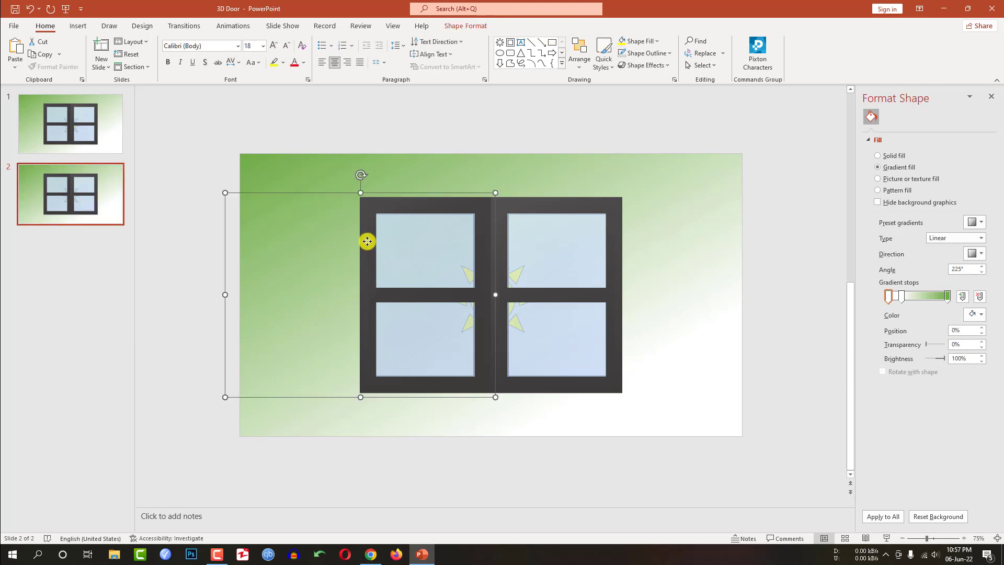
pyautogui.click(892, 133)
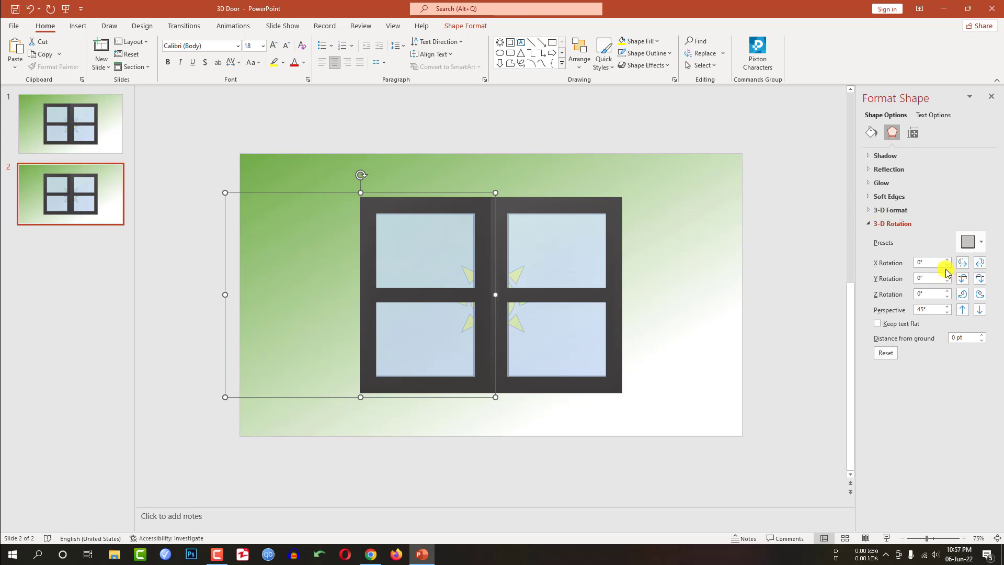
# Swing the left door open to about 110° X rotation, then move on to the right door.
pyautogui.click(946, 260)
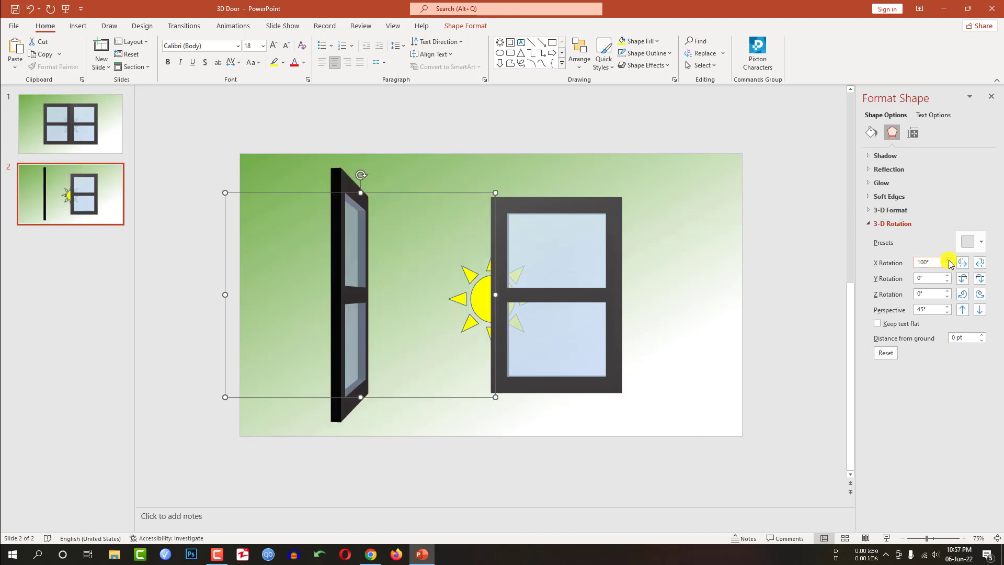
pyautogui.click(947, 260)
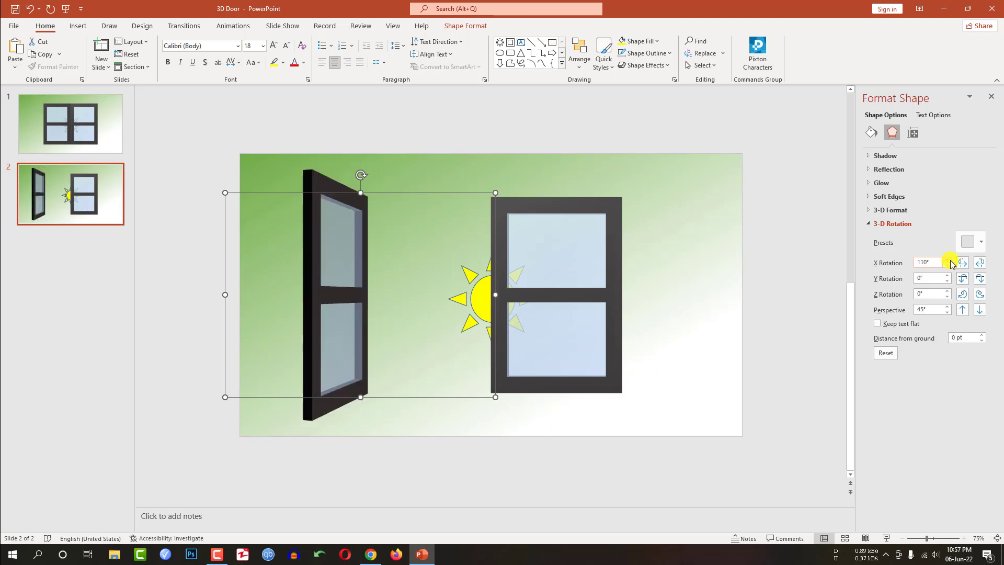
pyautogui.click(947, 264)
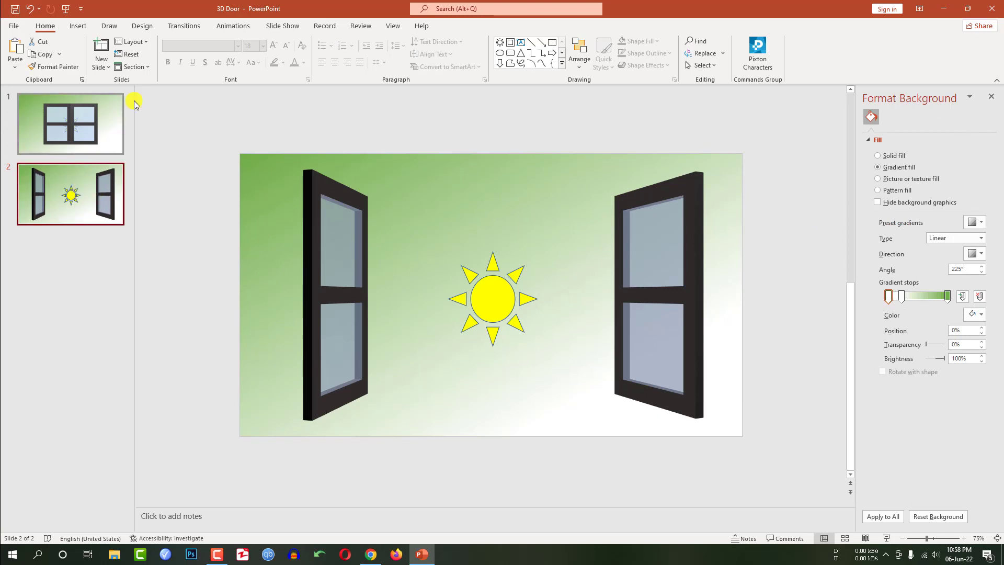
# Apply the Morph transition to slide 2 and return to the closed-door slide 1.
pyautogui.click(184, 25)
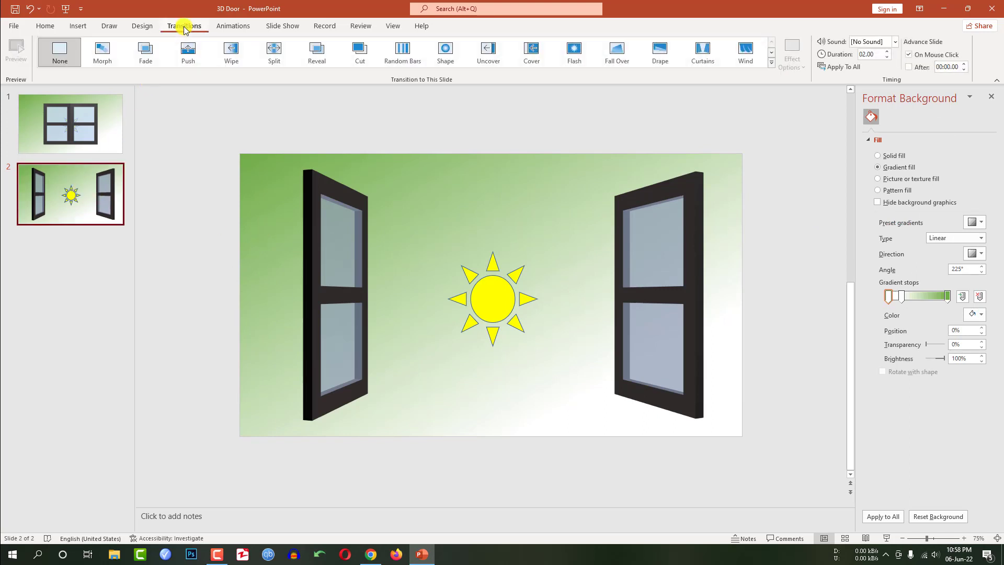
pyautogui.click(102, 52)
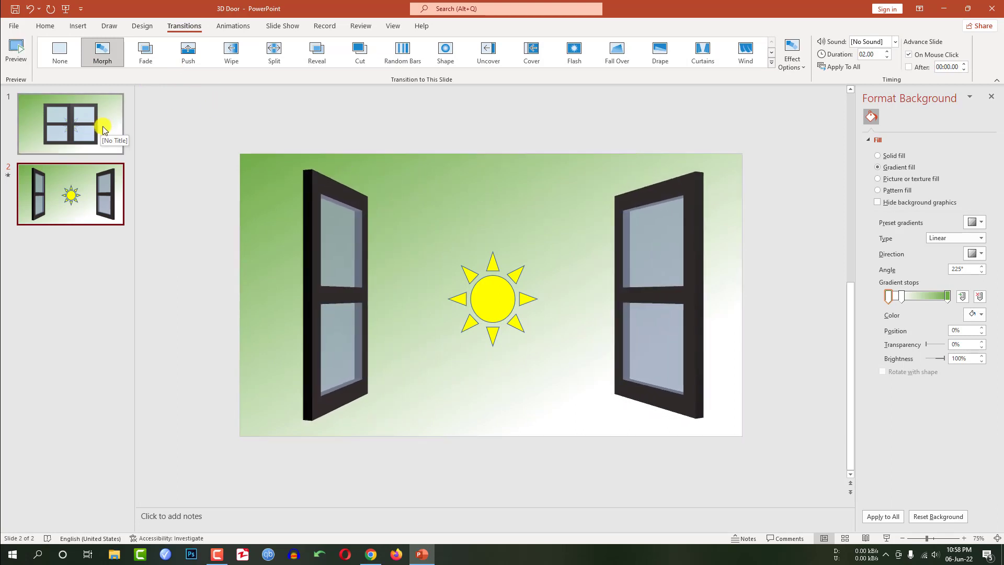
pyautogui.click(70, 122)
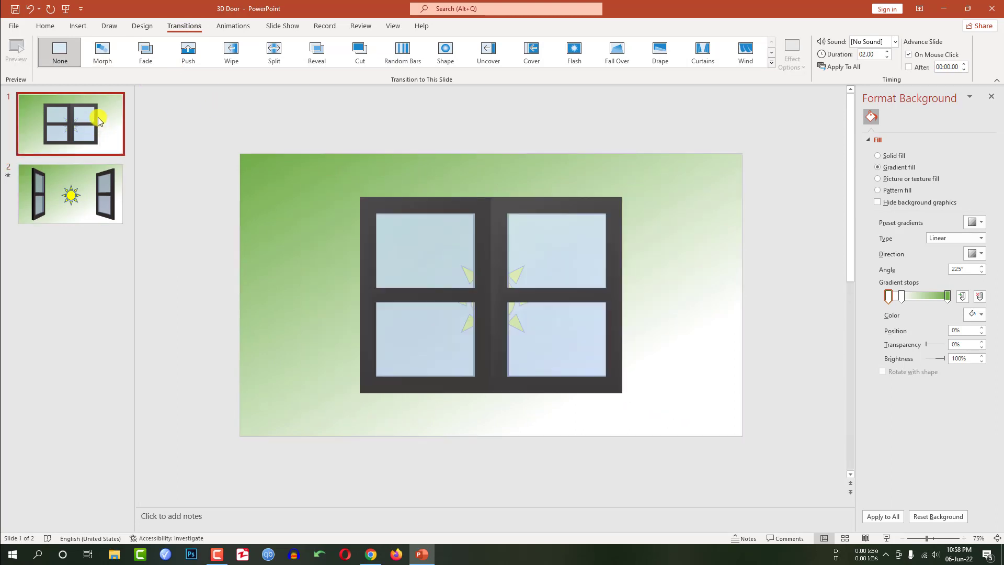